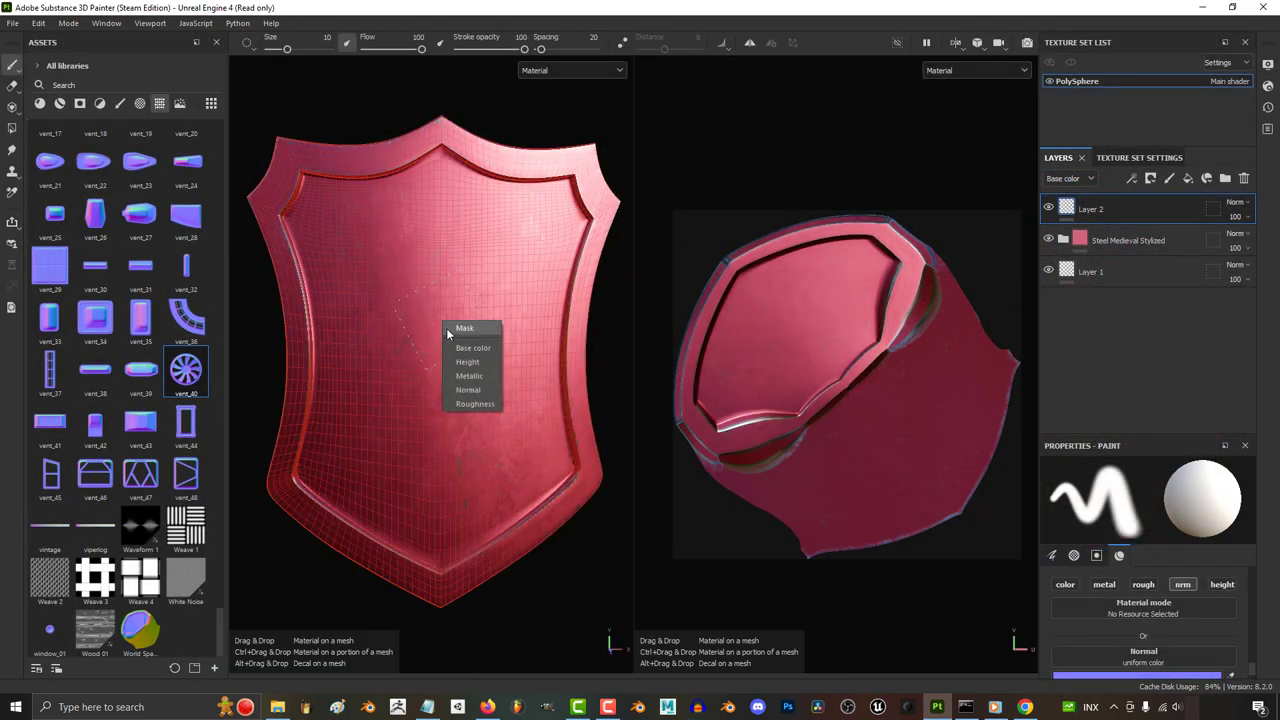
- Stamp the vent_40 normal decal onto the middle of the red shield on a new fill layer
{"action": "left_click", "coordinate": [464, 328]}
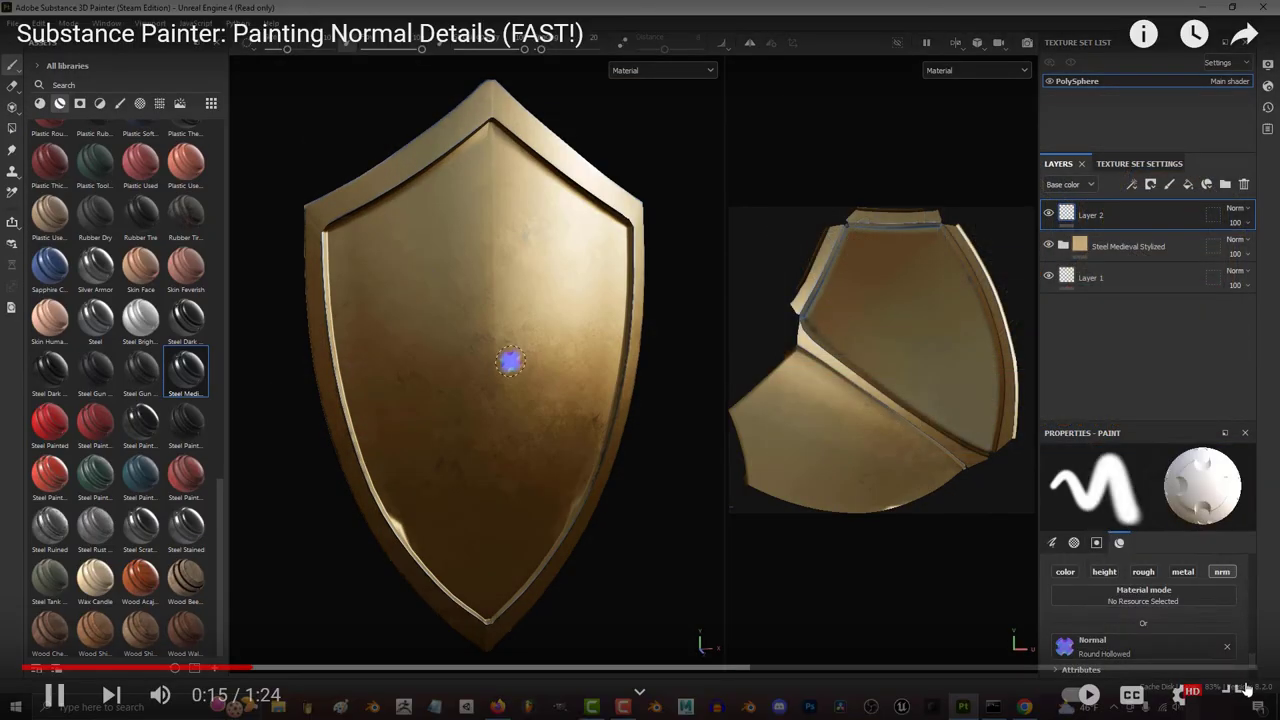
{"action": "right_click", "coordinate": [490, 360]}
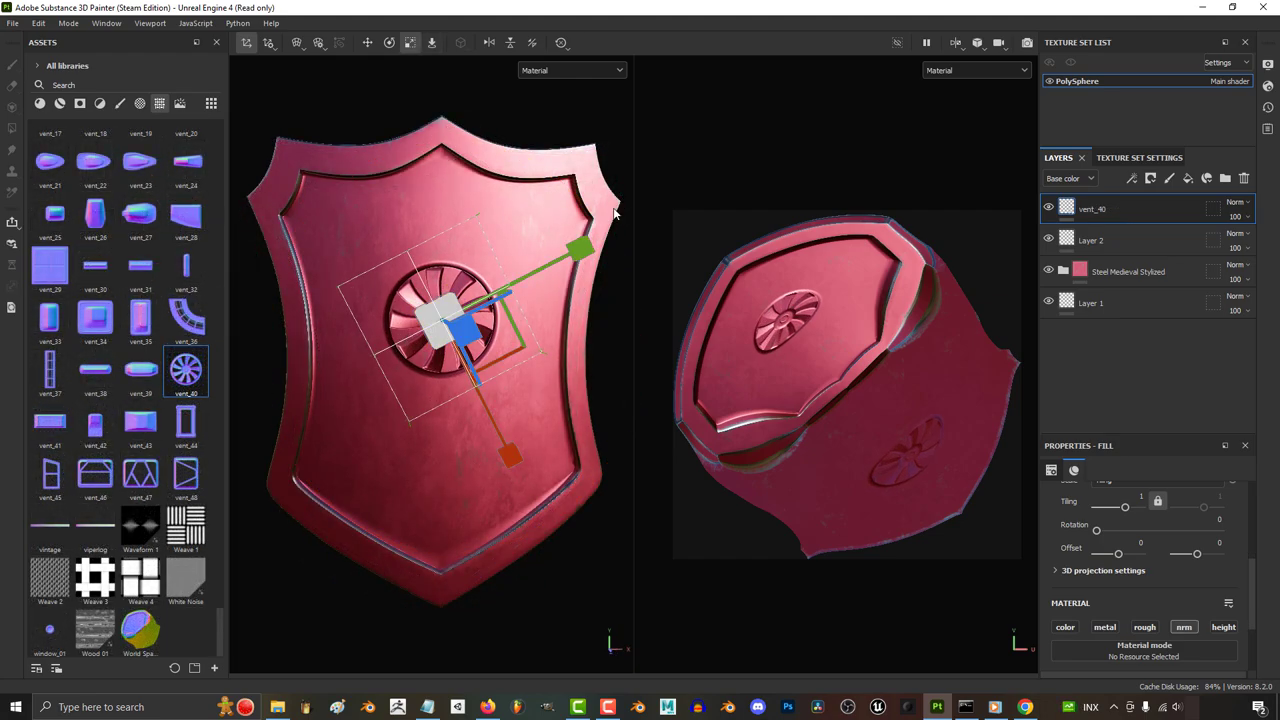
- Move the vent decal to the top-left, rotate it, then slide it back to the shield centre
{"action": "left_click", "coordinate": [410, 42]}
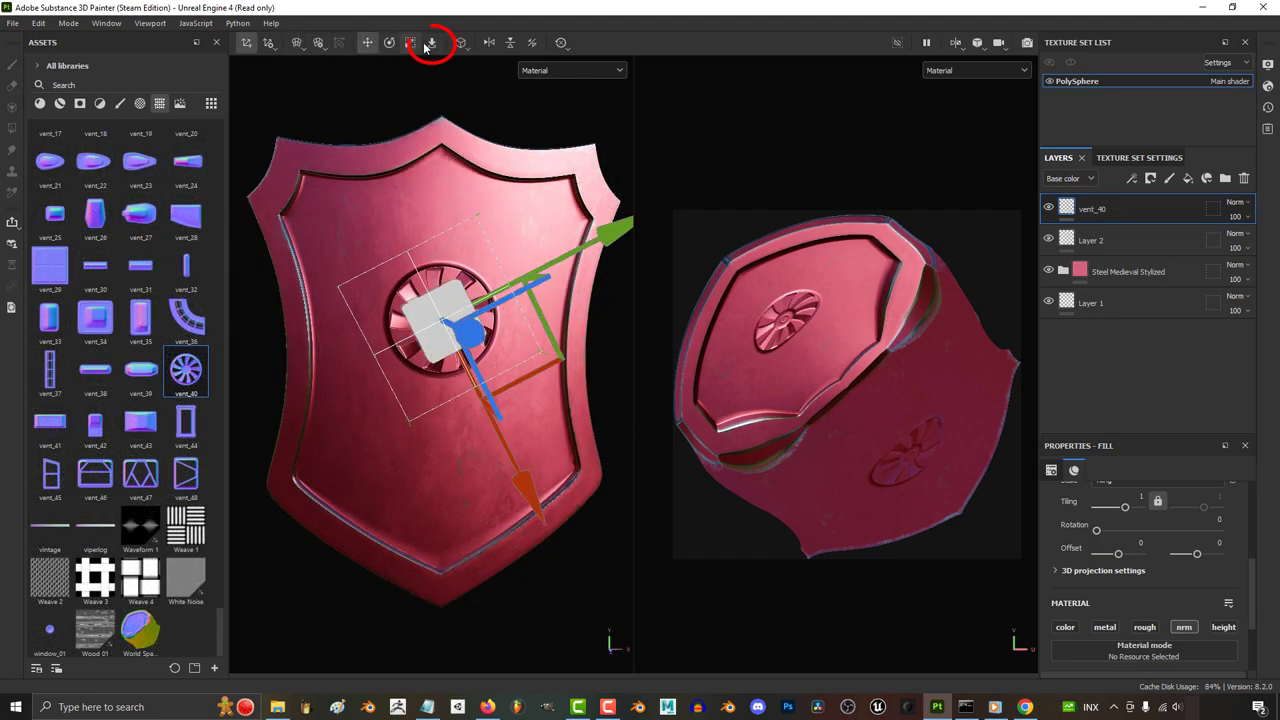
{"action": "left_click", "coordinate": [431, 42]}
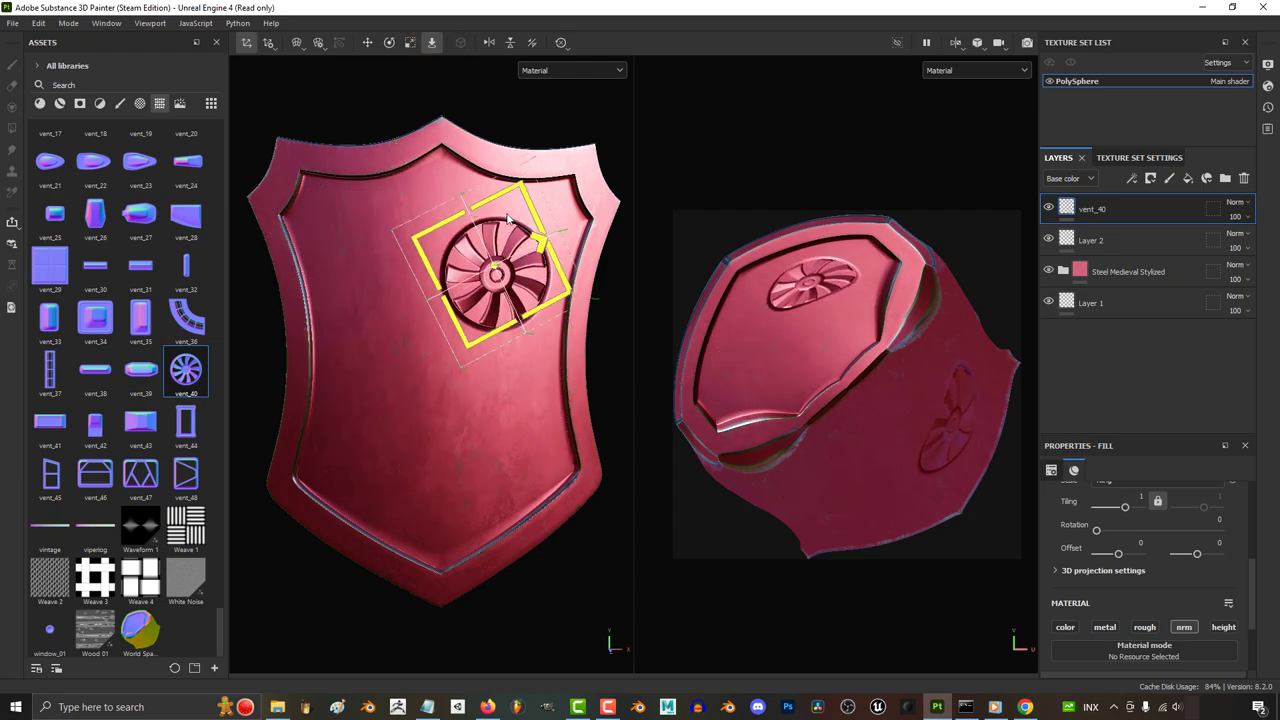
{"action": "left_click_drag", "start_coordinate": [505, 270], "coordinate": [310, 175]}
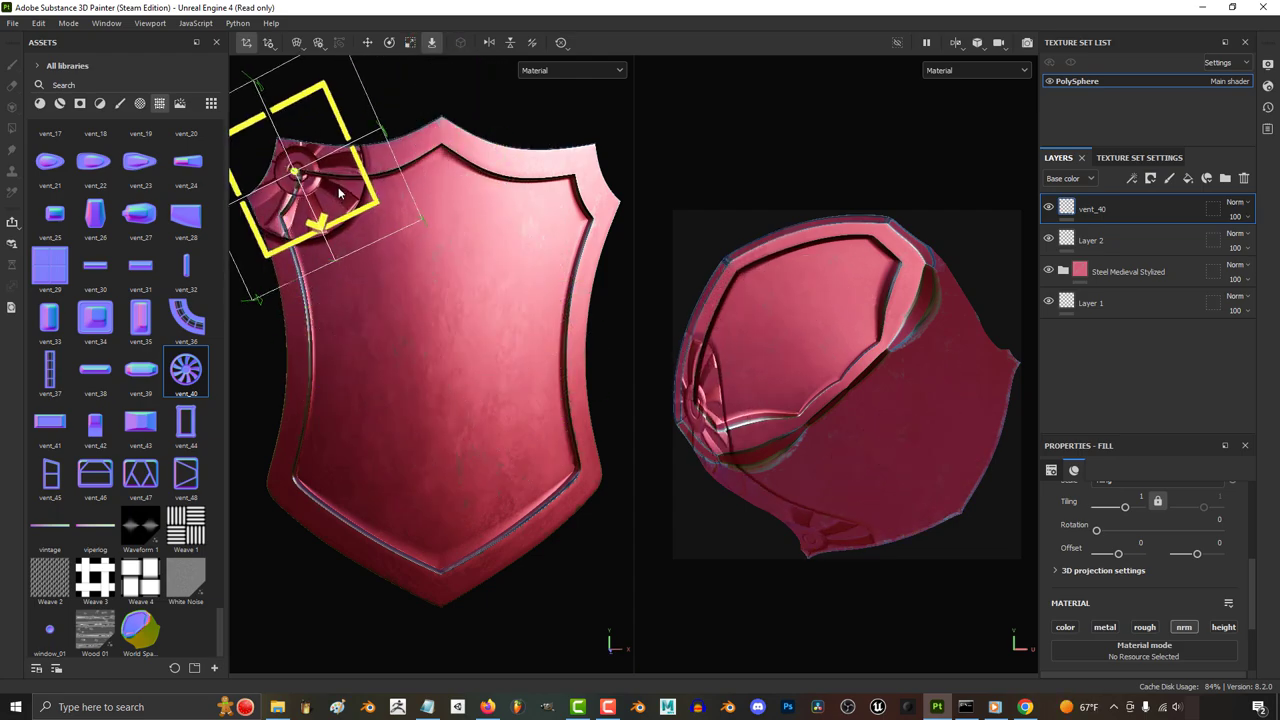
{"action": "left_click_drag", "start_coordinate": [300, 175], "coordinate": [525, 470]}
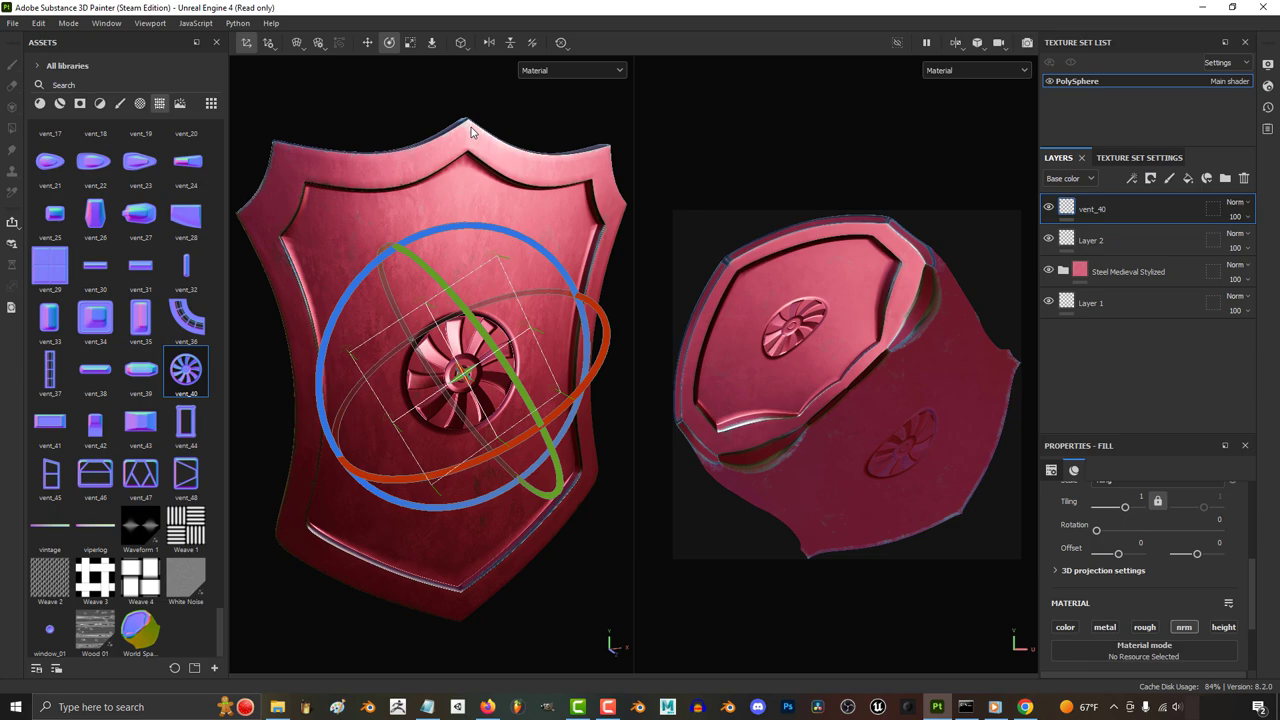
{"action": "left_click_drag", "start_coordinate": [470, 130], "coordinate": [565, 385]}
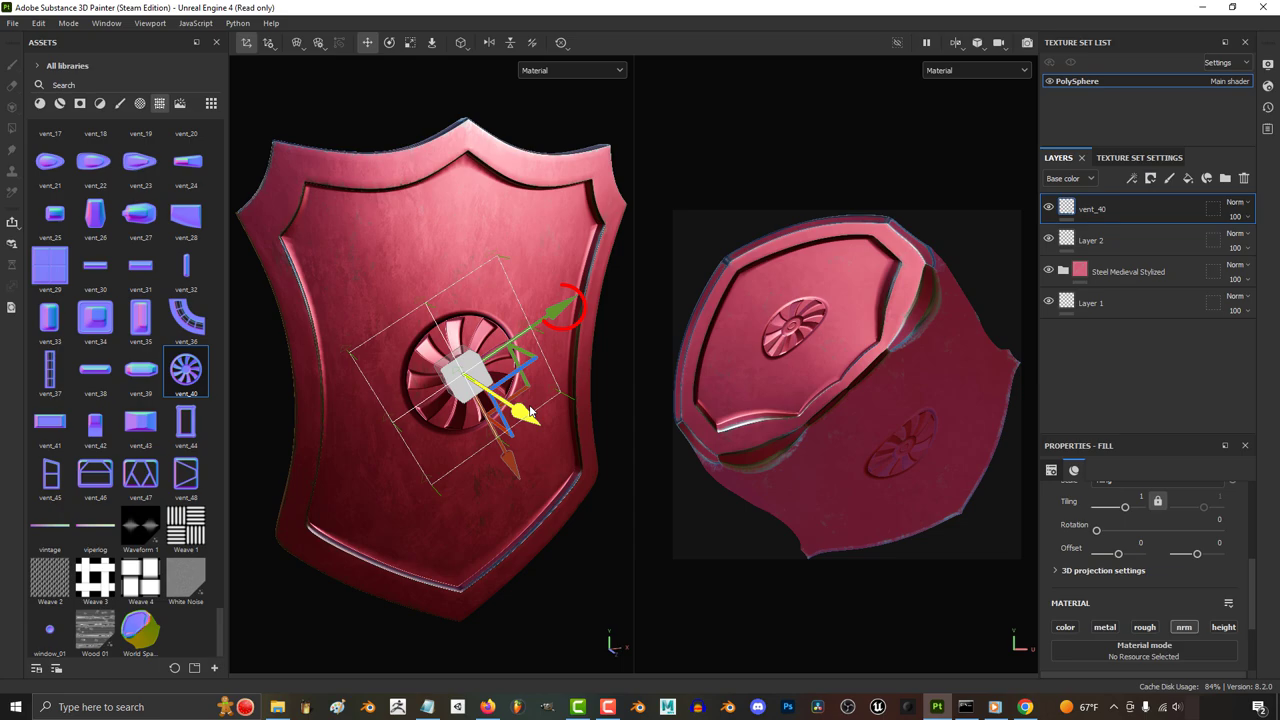
{"action": "left_click_drag", "start_coordinate": [525, 410], "coordinate": [525, 420]}
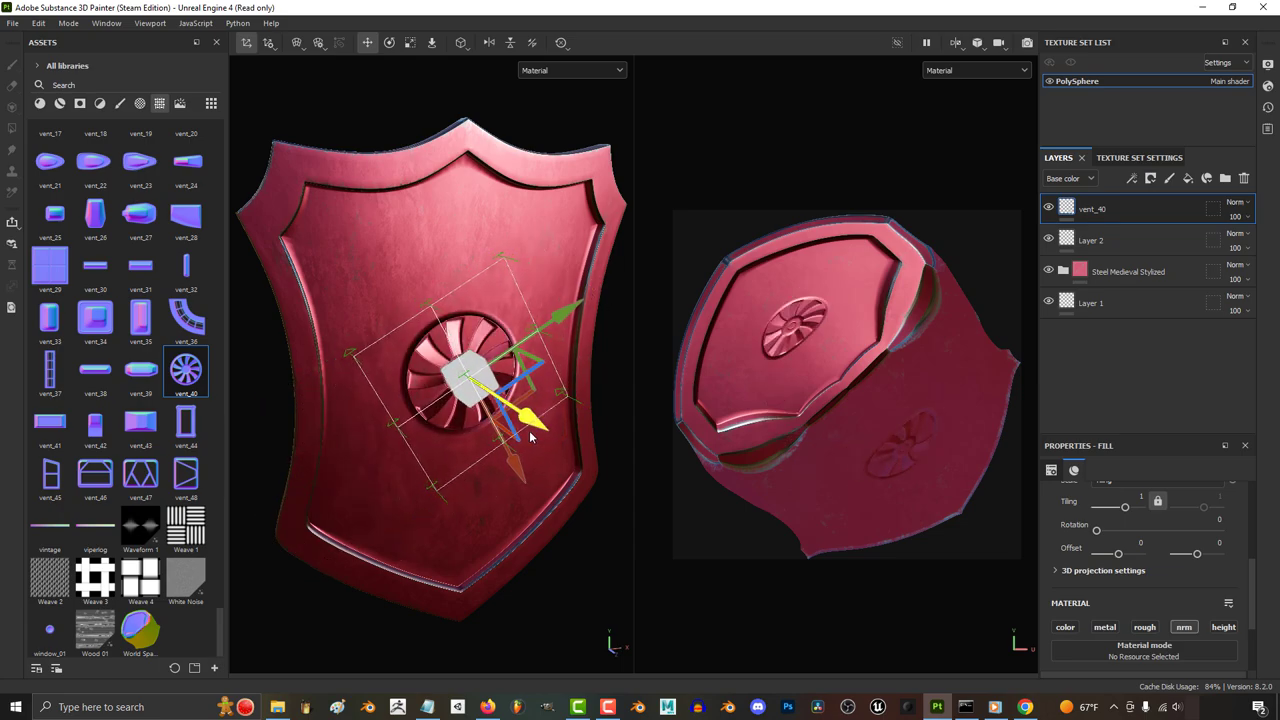
{"action": "left_click_drag", "start_coordinate": [525, 415], "coordinate": [425, 230]}
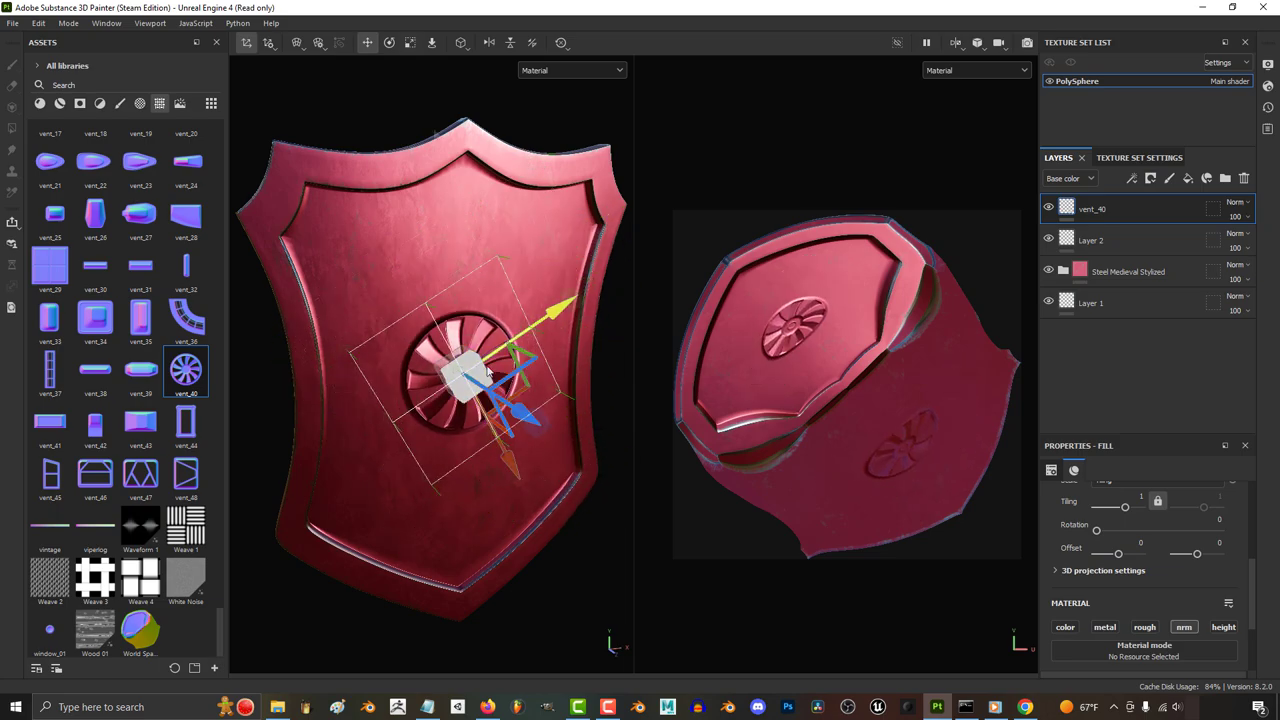
- Switch the gizmo to World space, nudge the decal vertically, and show Manipulator settings
{"action": "left_click", "coordinate": [460, 42]}
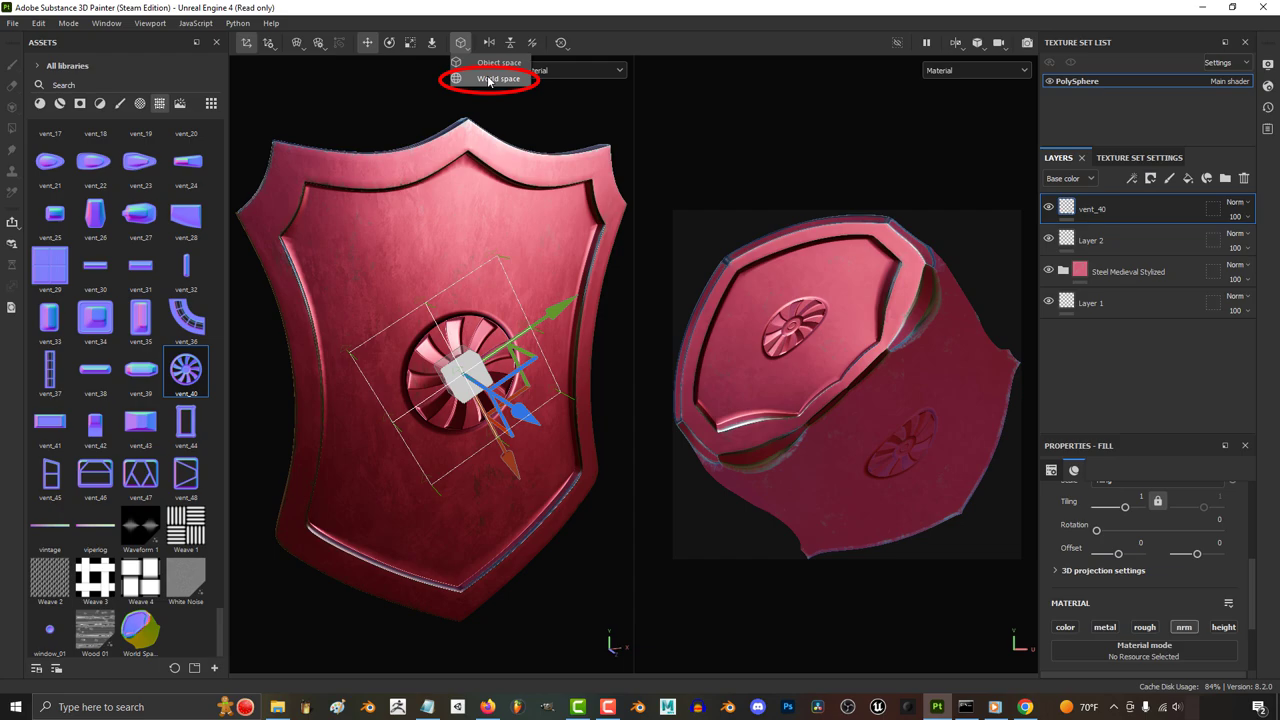
{"action": "left_click", "coordinate": [497, 79]}
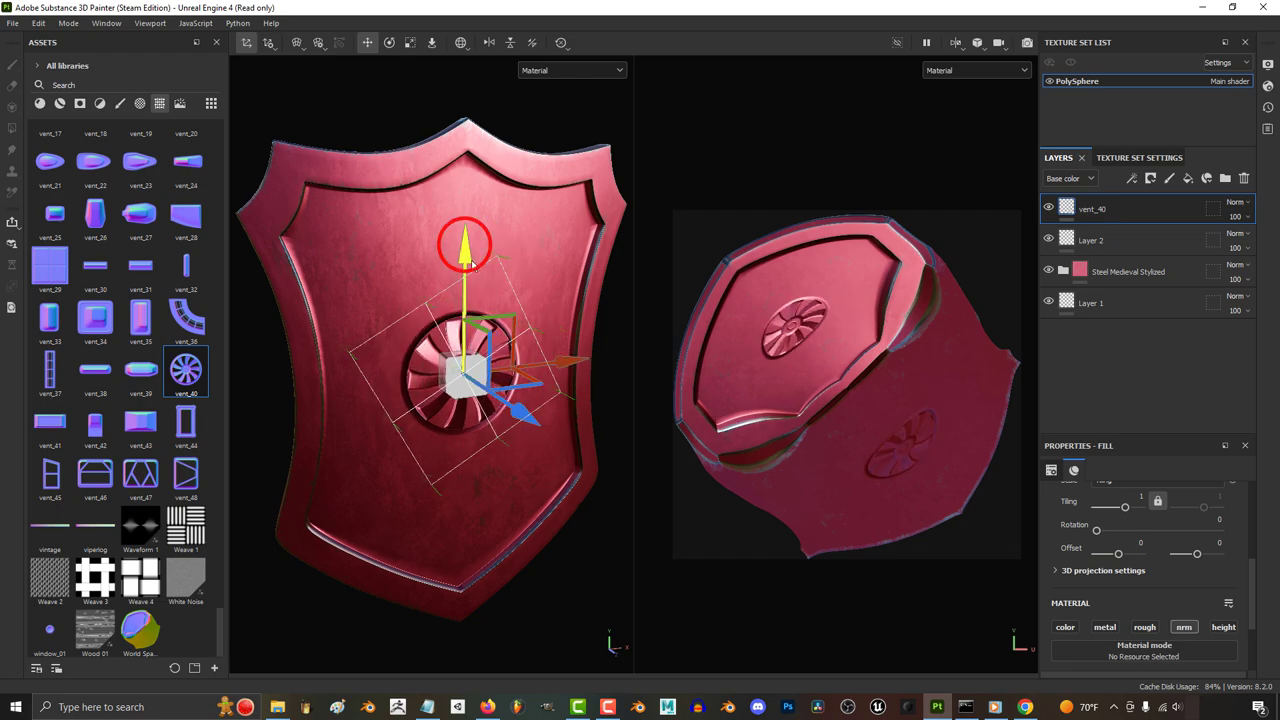
{"action": "left_click_drag", "start_coordinate": [465, 245], "coordinate": [465, 335]}
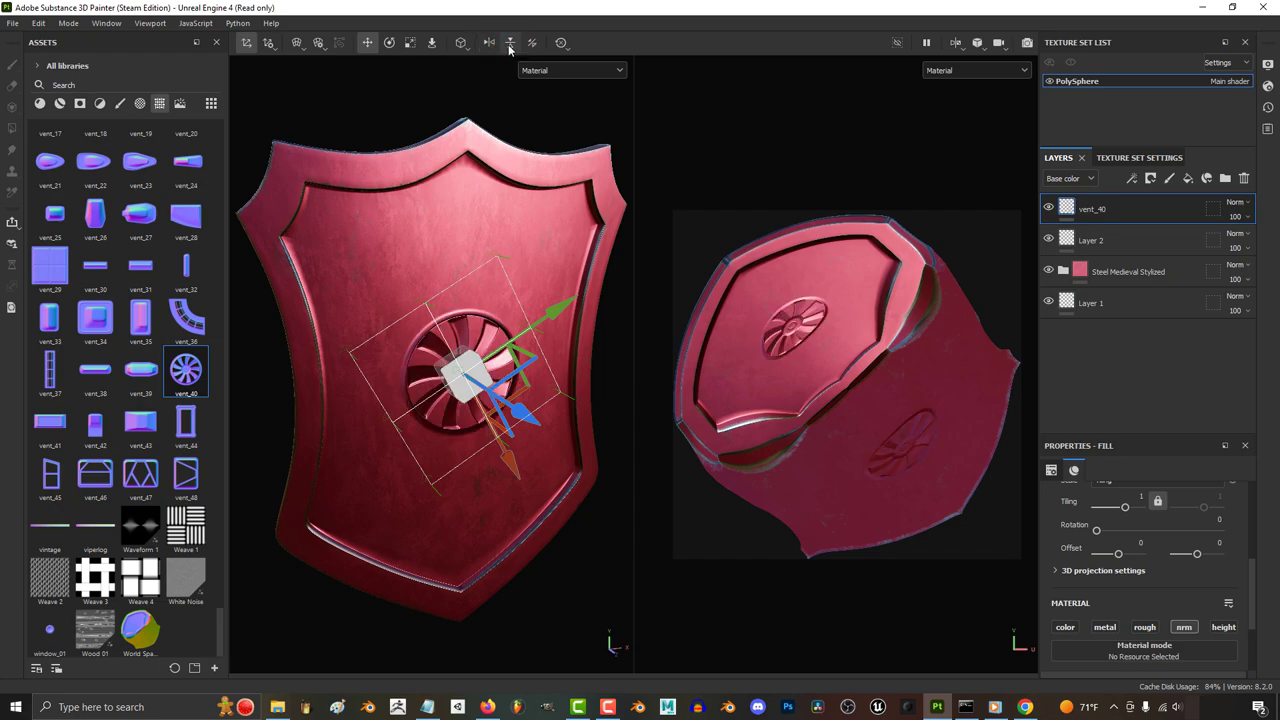
{"action": "left_click", "coordinate": [510, 42]}
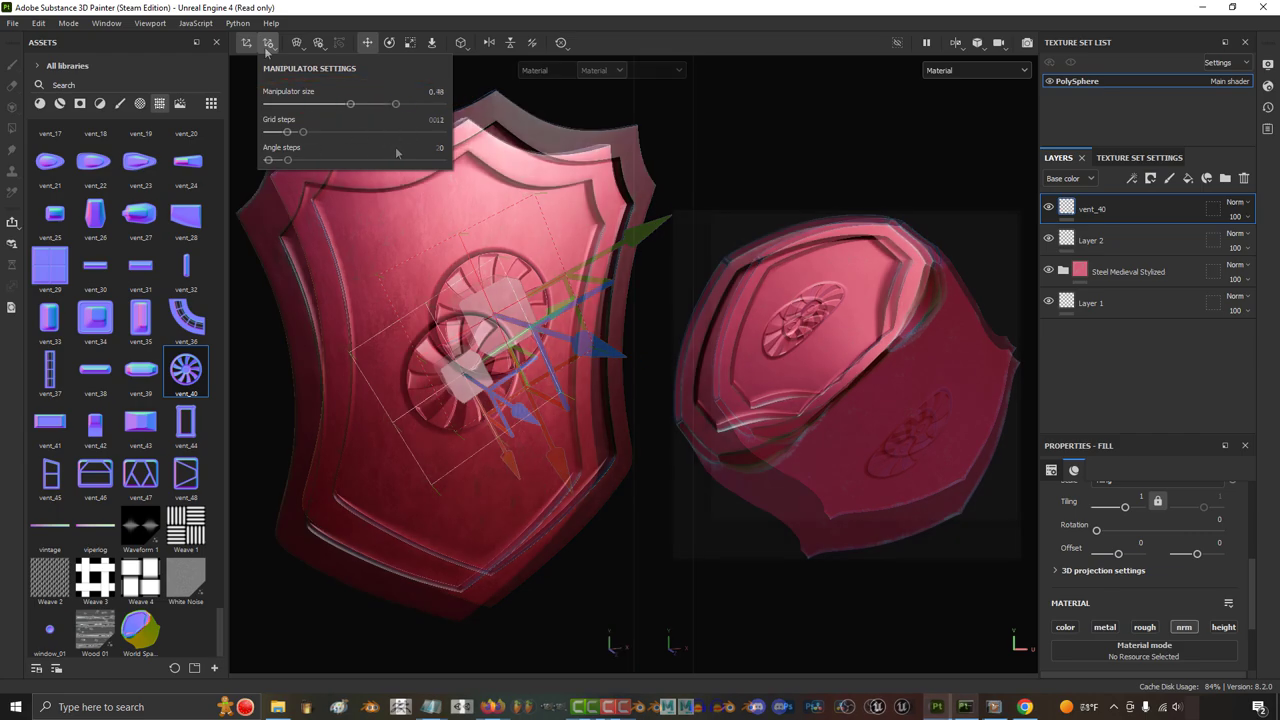
- Set the gizmo's grid snapping step to 0.07 and angle step to 20 degrees
{"action": "left_click_drag", "start_coordinate": [287, 131], "coordinate": [373, 131]}
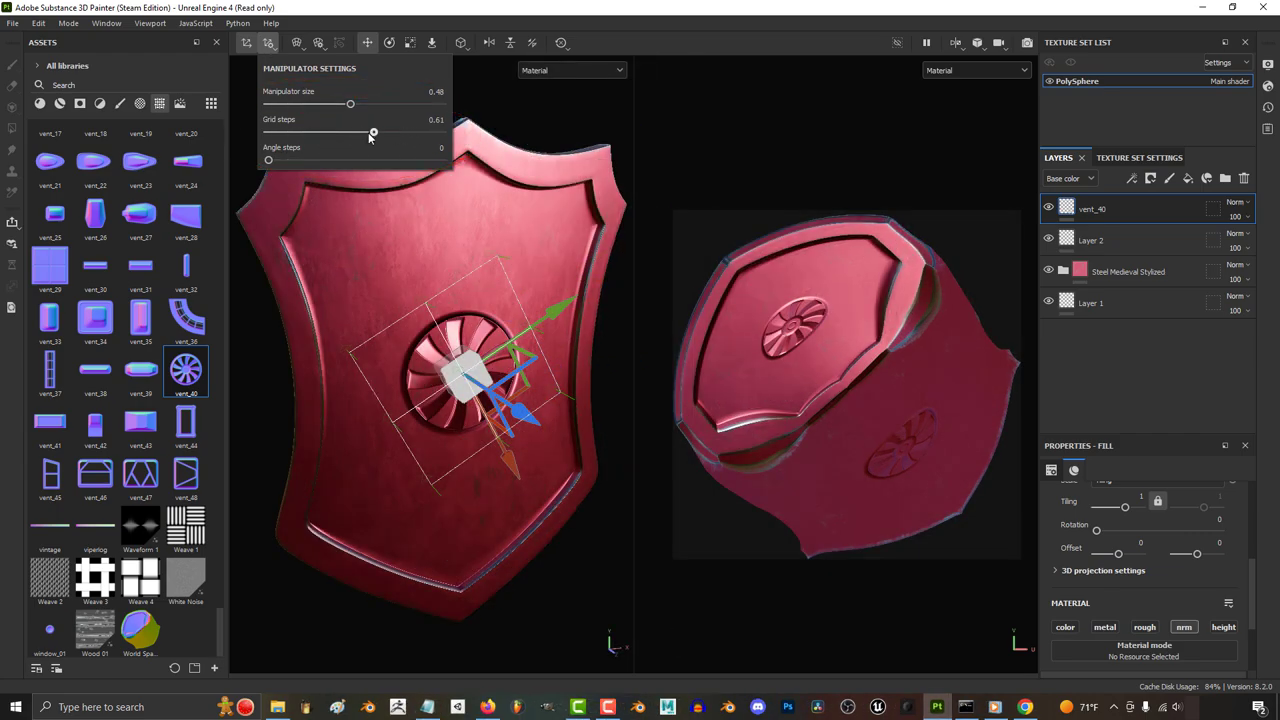
{"action": "left_click_drag", "start_coordinate": [373, 131], "coordinate": [282, 131]}
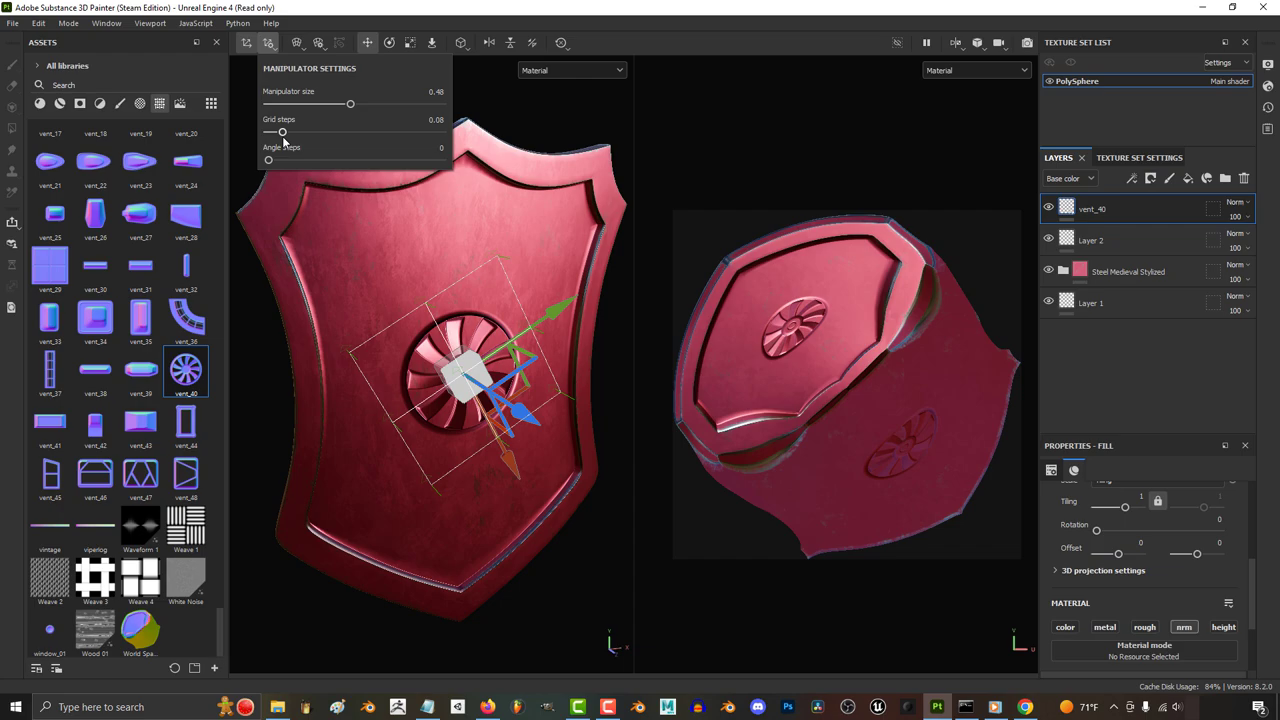
{"action": "left_click_drag", "start_coordinate": [267, 160], "coordinate": [310, 160]}
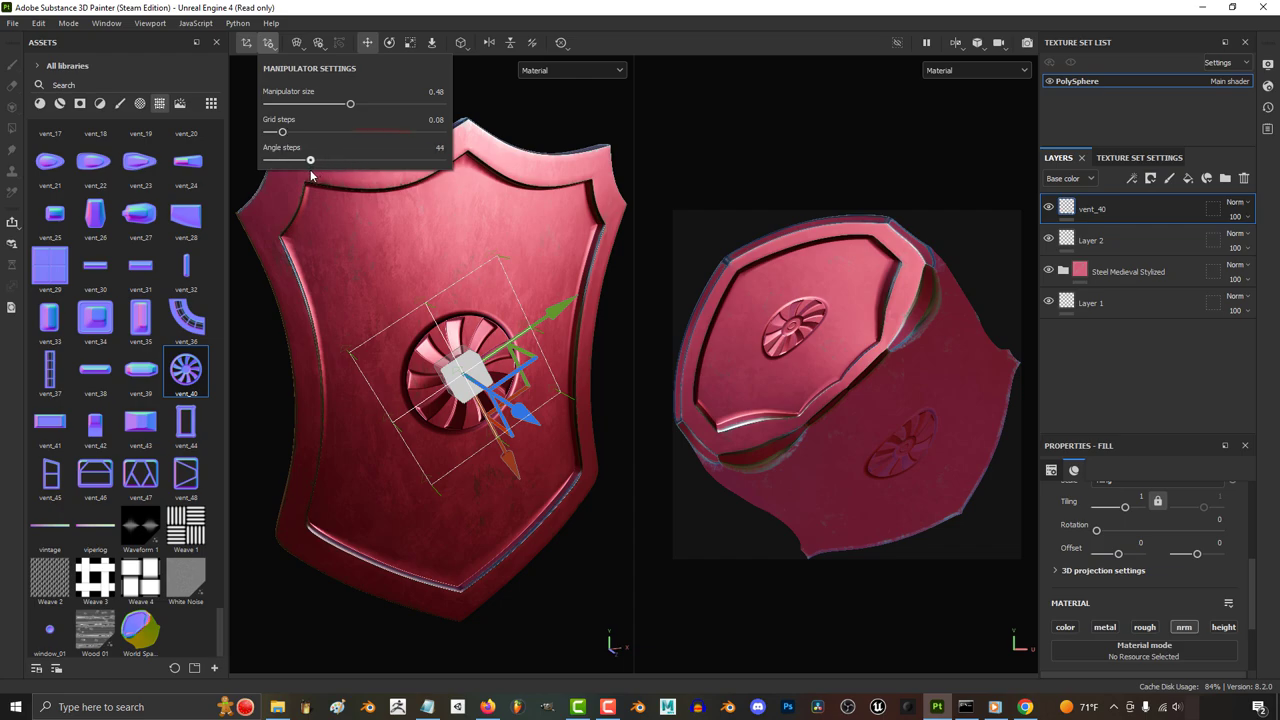
- Test the snapping and switch the gizmo to show the decal's warp frame
{"action": "left_click", "coordinate": [389, 42]}
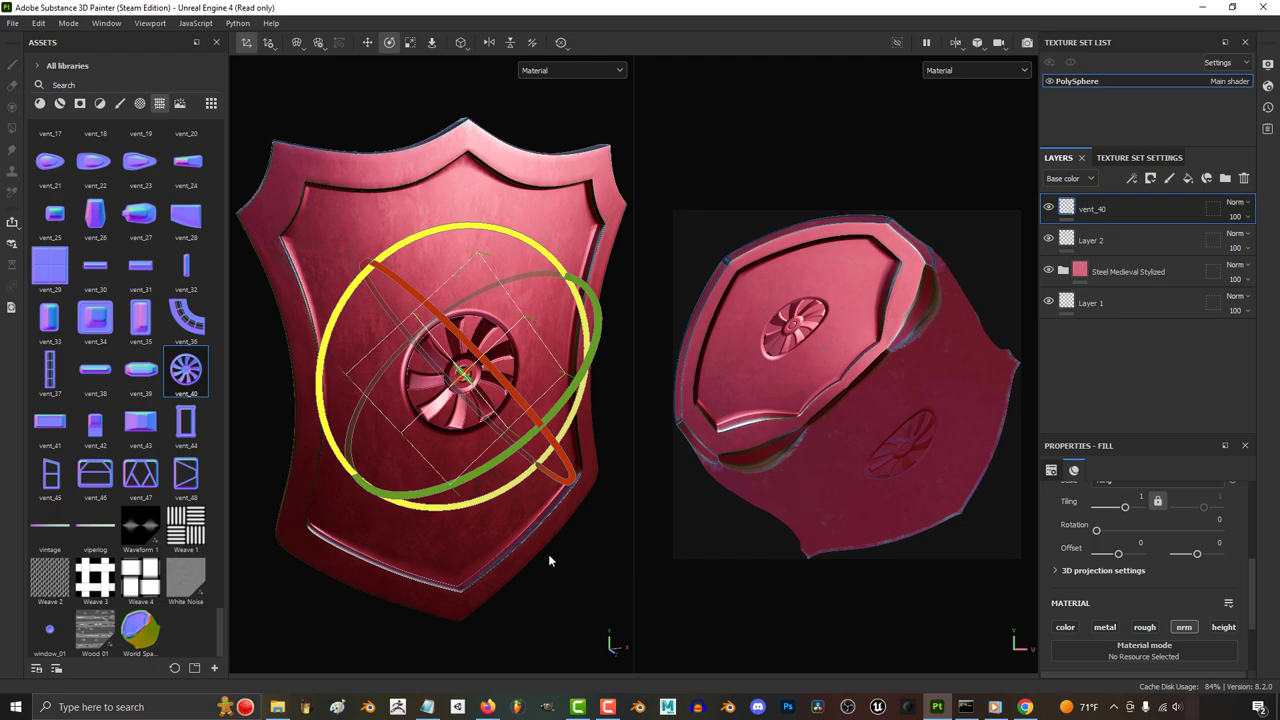
{"action": "left_click", "coordinate": [267, 44]}
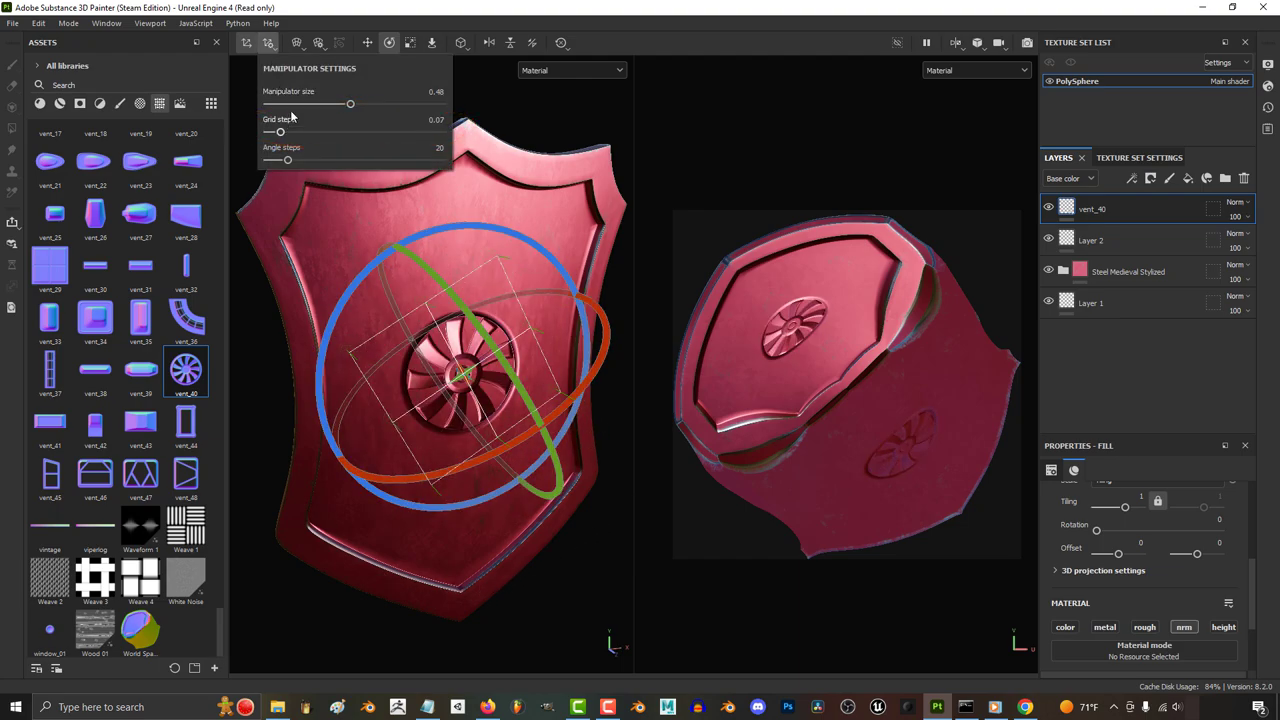
{"action": "left_click", "coordinate": [368, 42]}
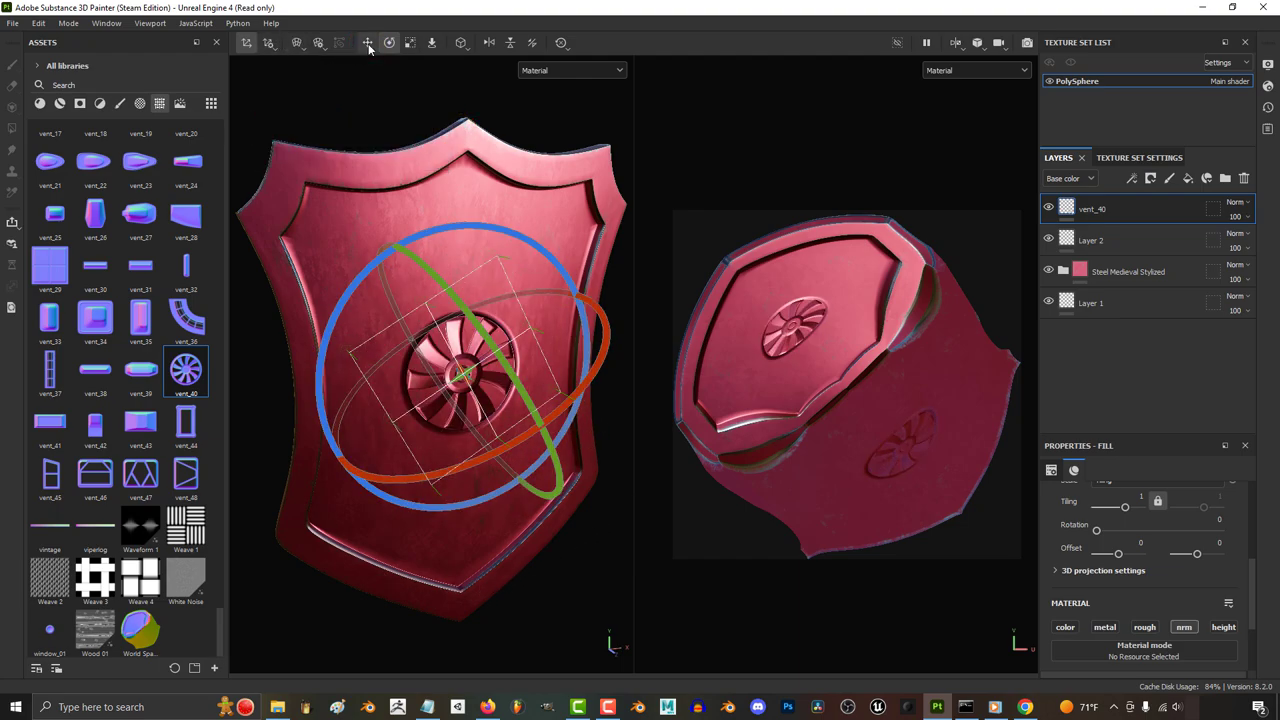
{"action": "left_click", "coordinate": [367, 42]}
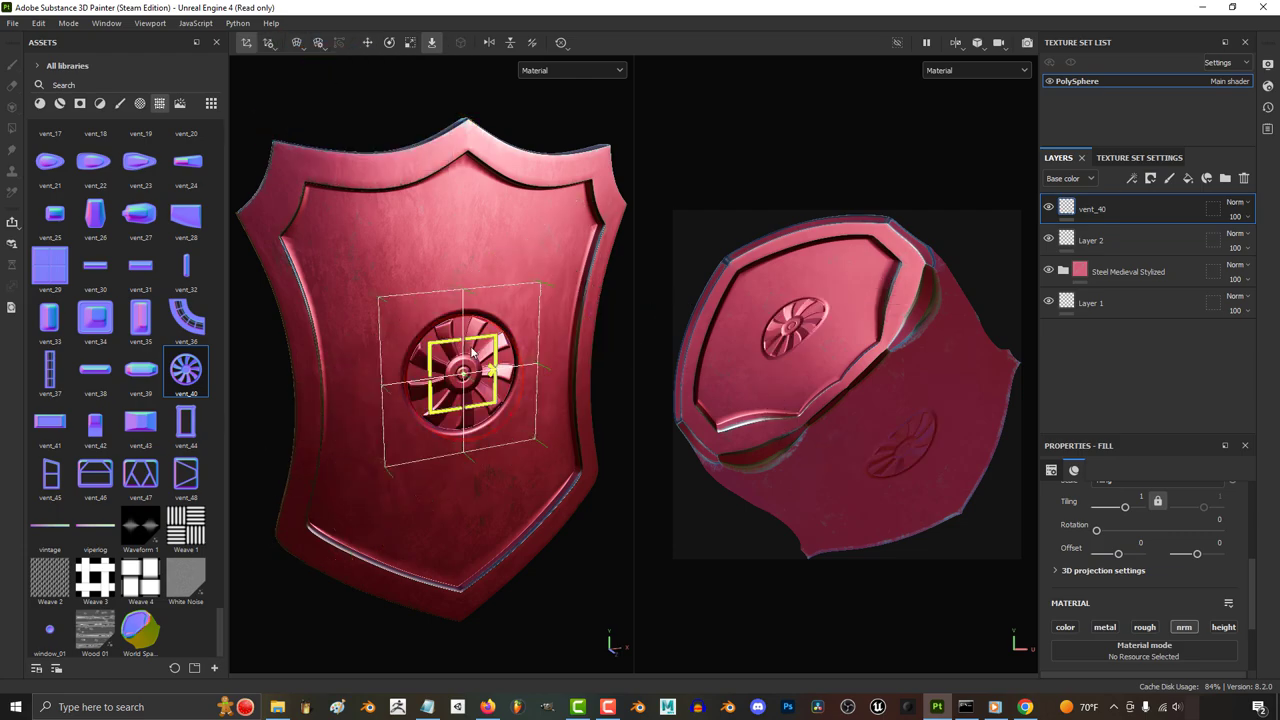
- Split the warp grid for extra vertices and pull the vent's bottom edge to the shield tip
{"action": "left_click", "coordinate": [296, 42]}
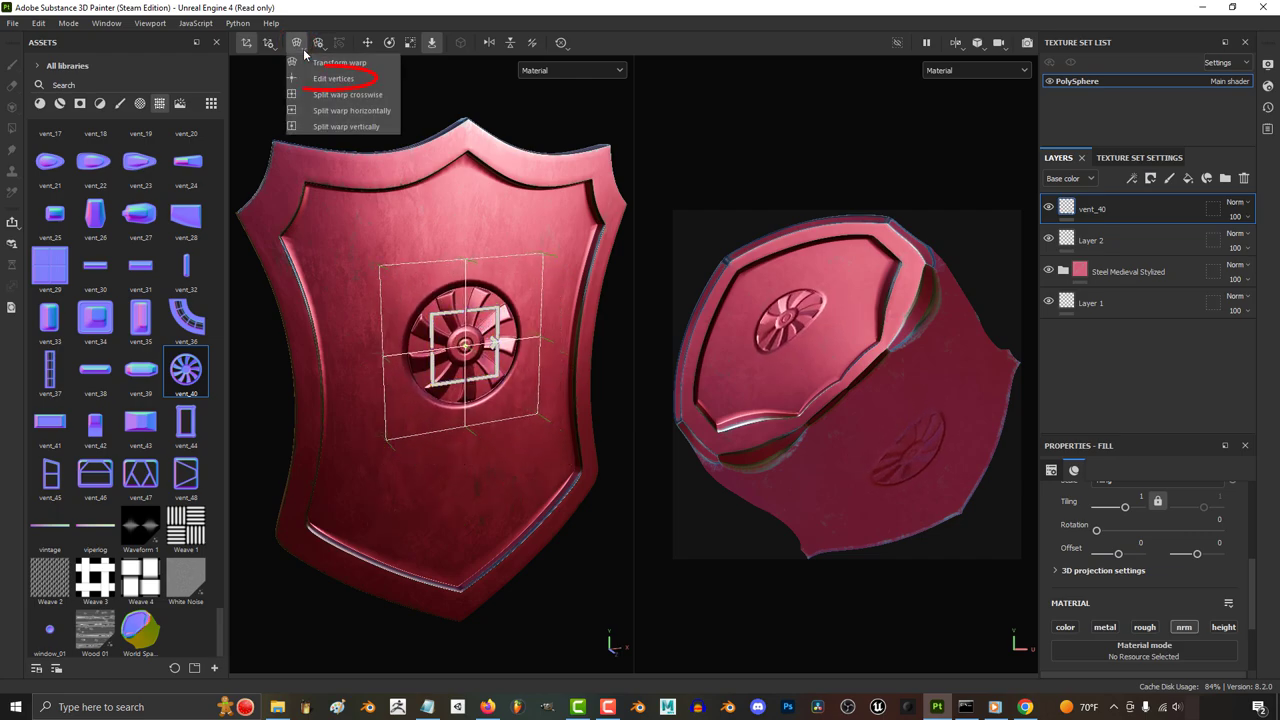
{"action": "left_click", "coordinate": [333, 78]}
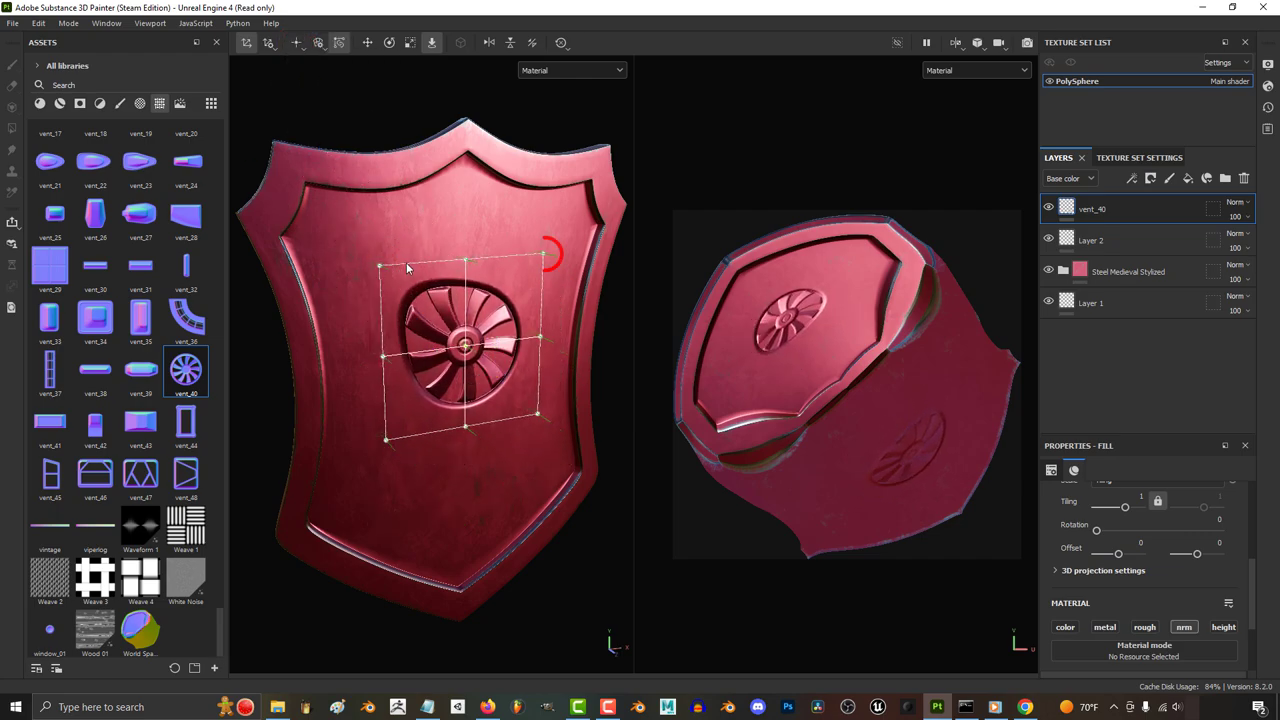
{"action": "left_click", "coordinate": [297, 42]}
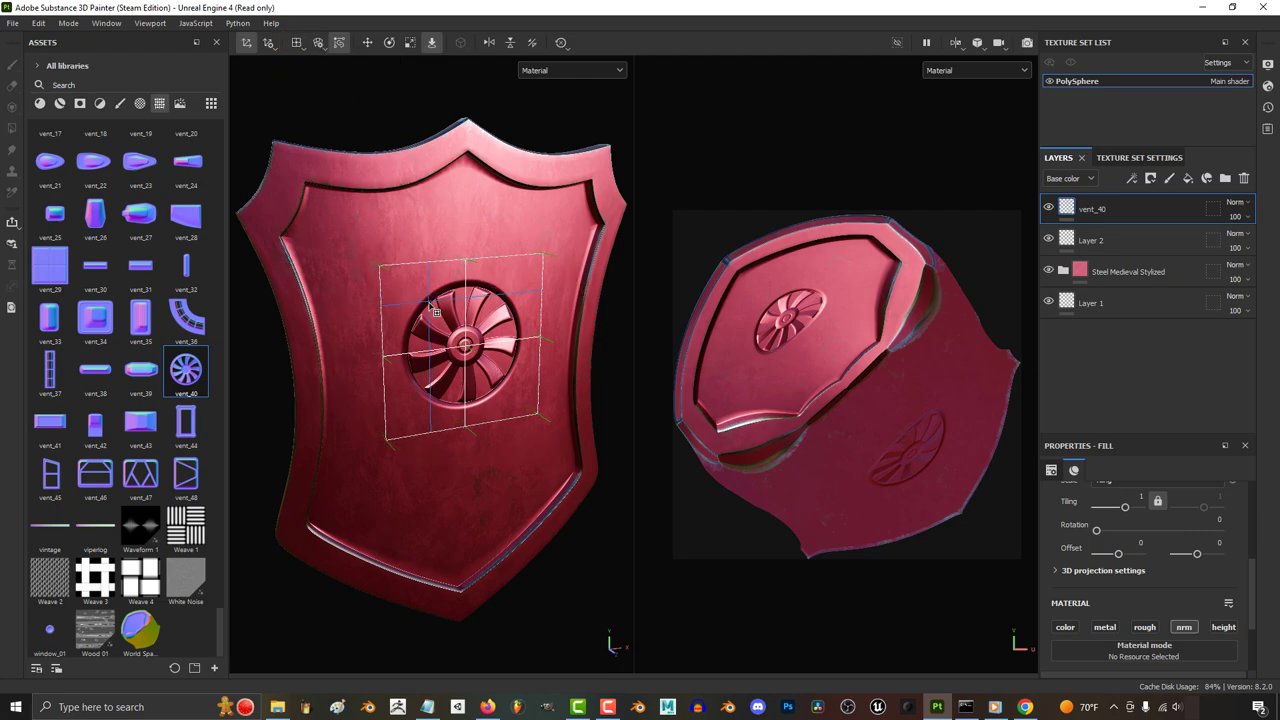
{"action": "left_click_drag", "start_coordinate": [470, 300], "coordinate": [510, 320]}
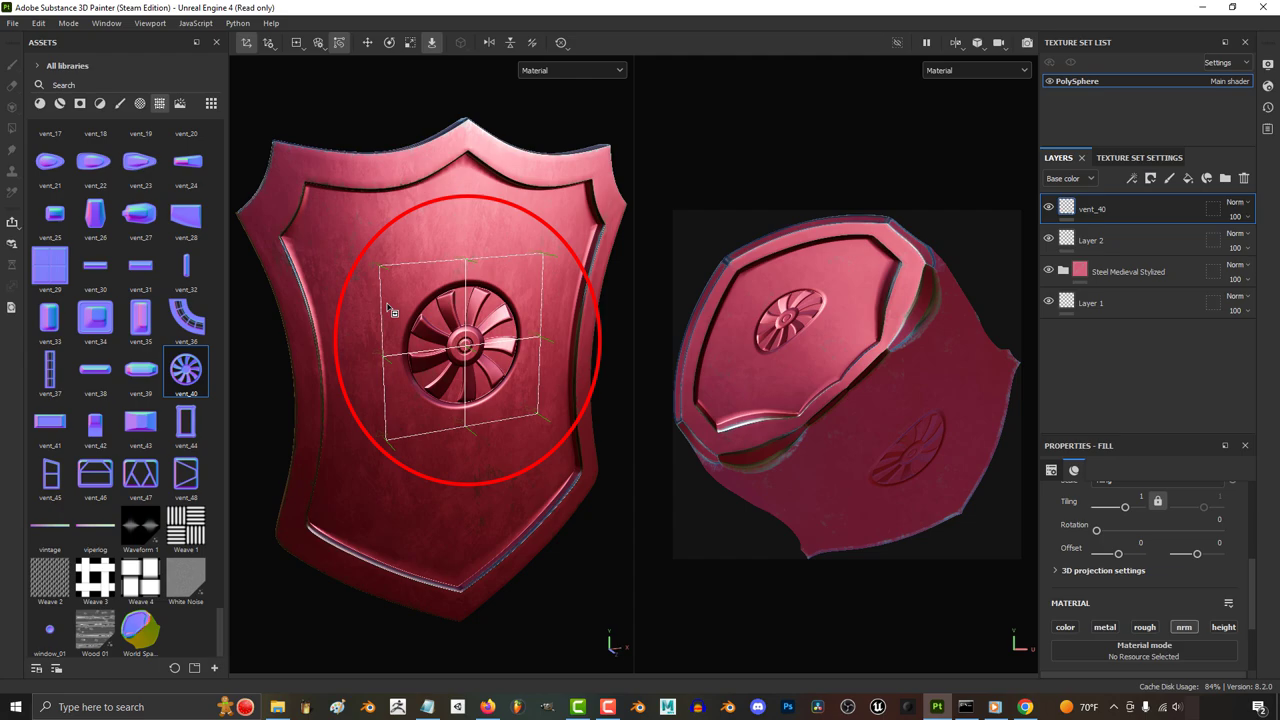
{"action": "left_click", "coordinate": [296, 42]}
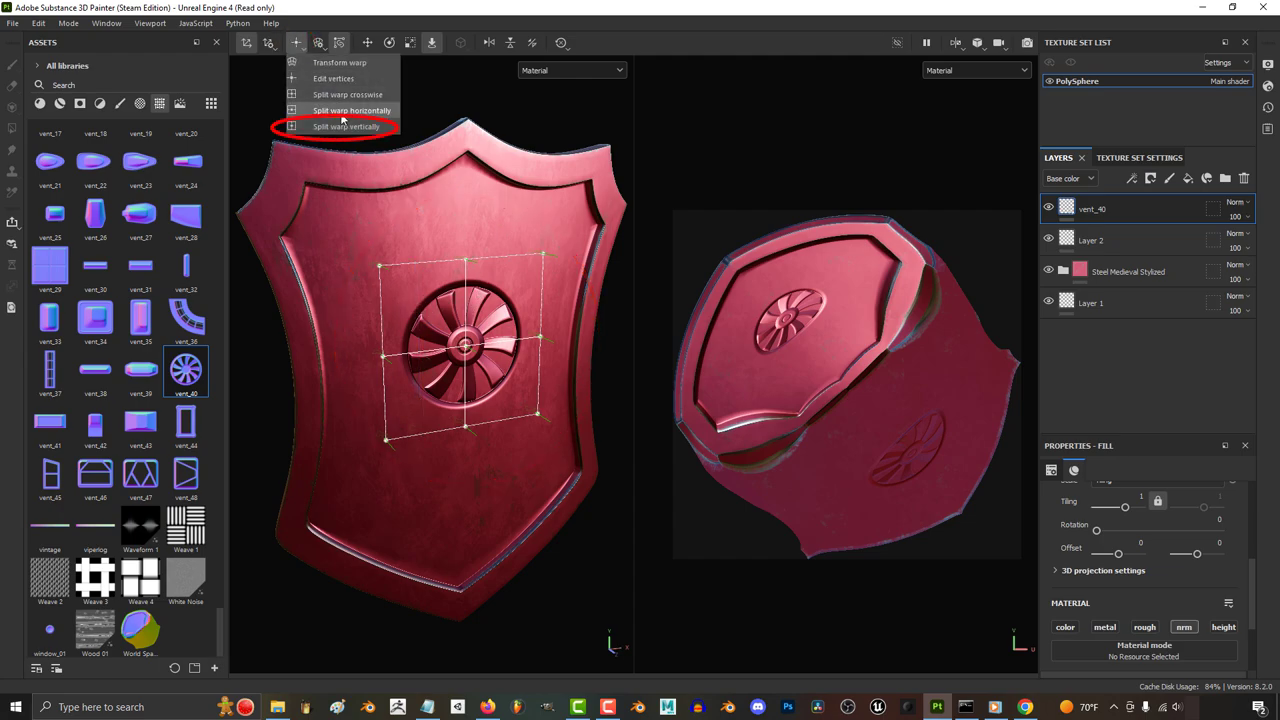
{"action": "left_click", "coordinate": [346, 126]}
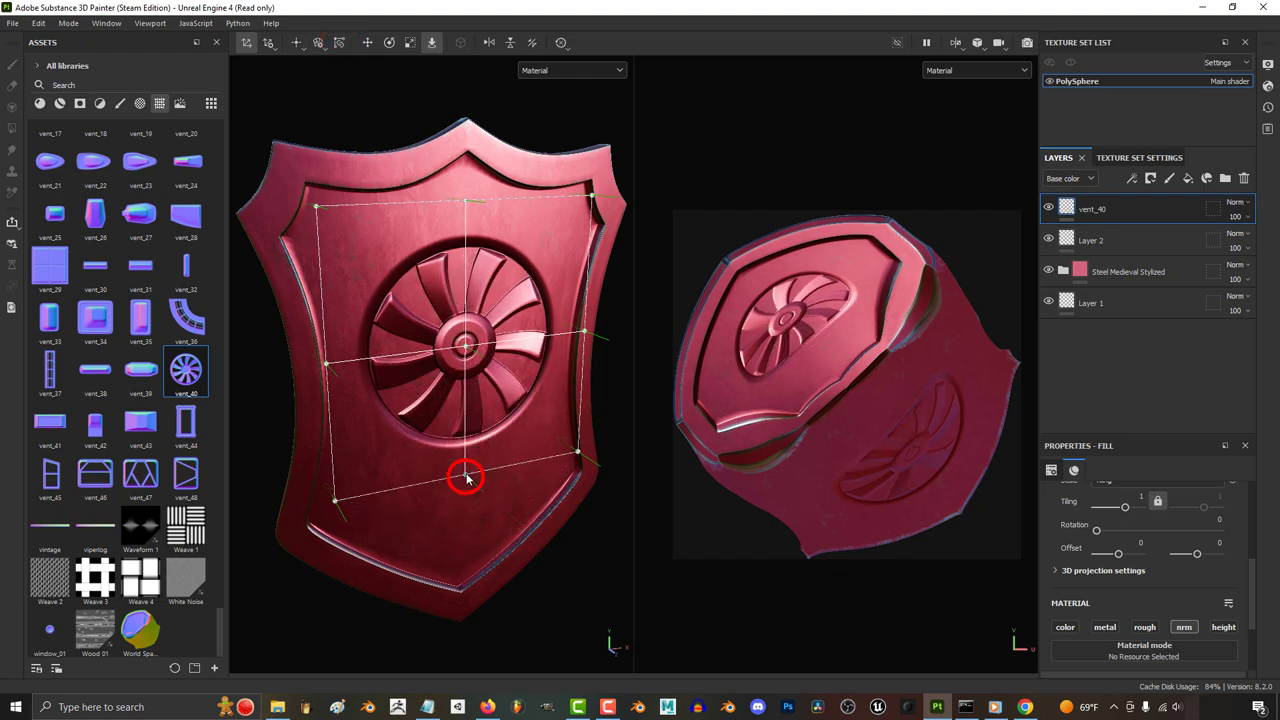
{"action": "left_click_drag", "start_coordinate": [465, 477], "coordinate": [480, 585]}
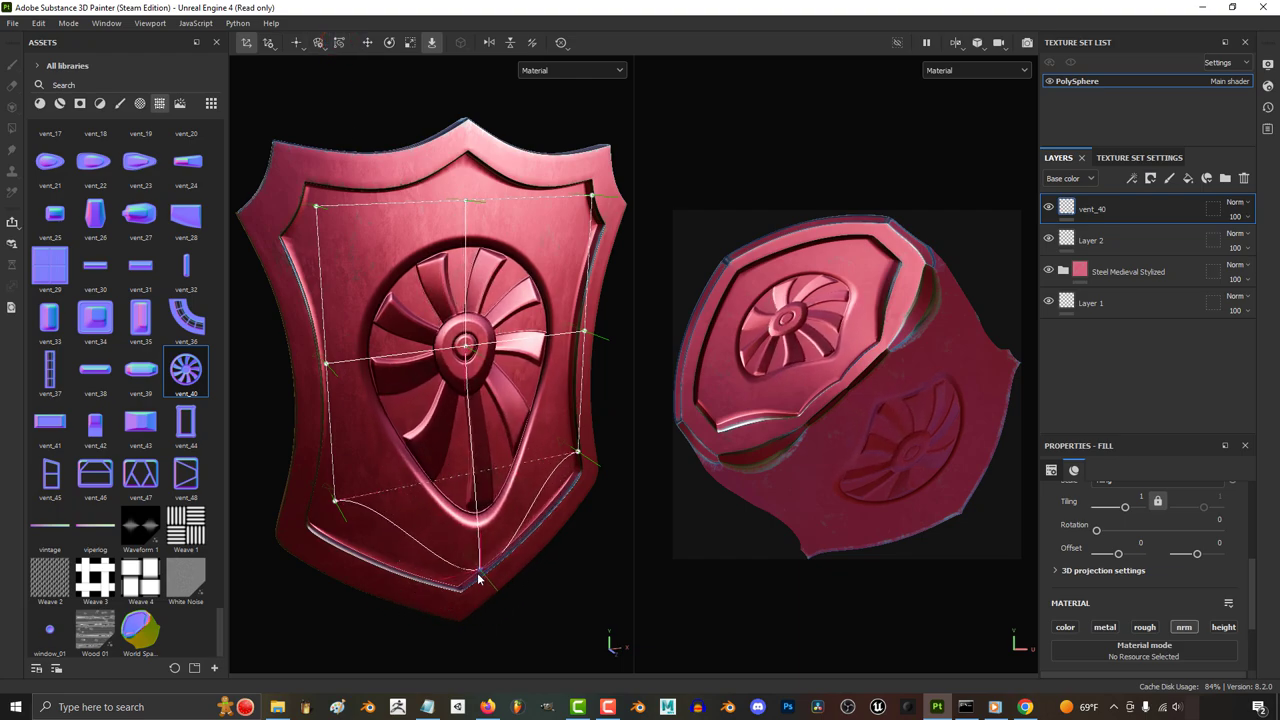
- Reset the decal's global transformation and bring up the warp grid settings
{"action": "left_click", "coordinate": [562, 42]}
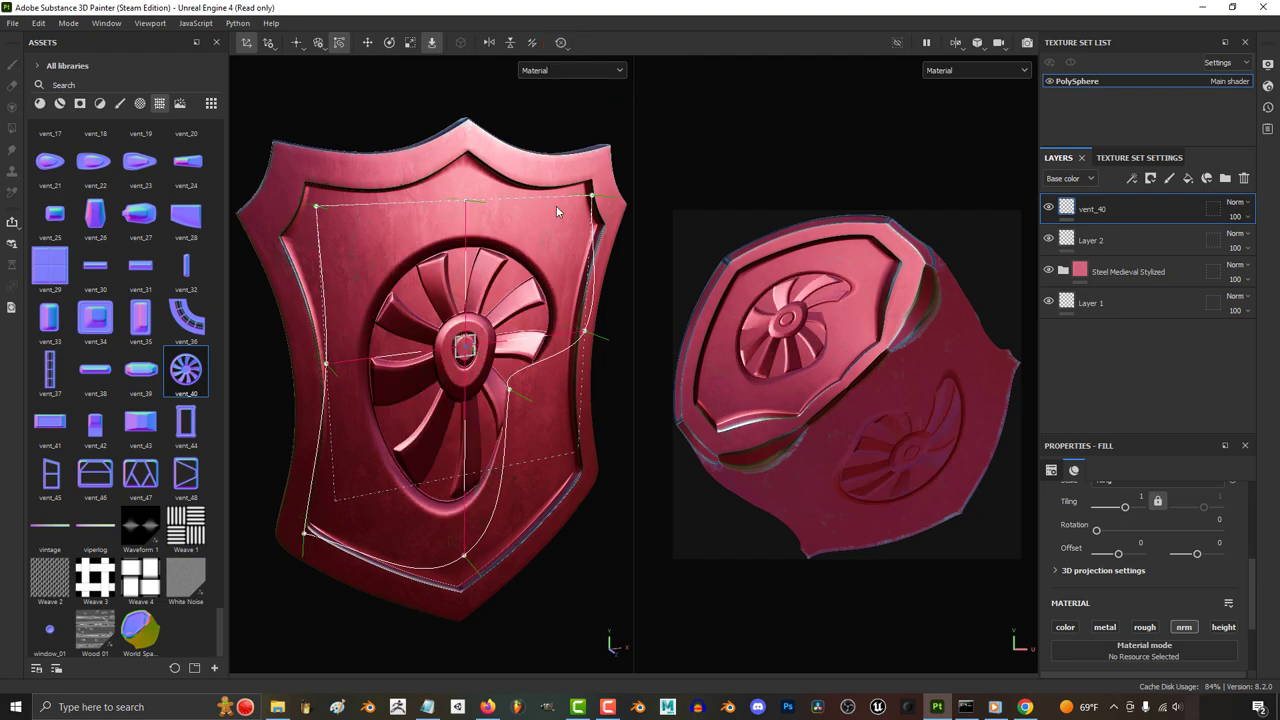
{"action": "left_click", "coordinate": [561, 42]}
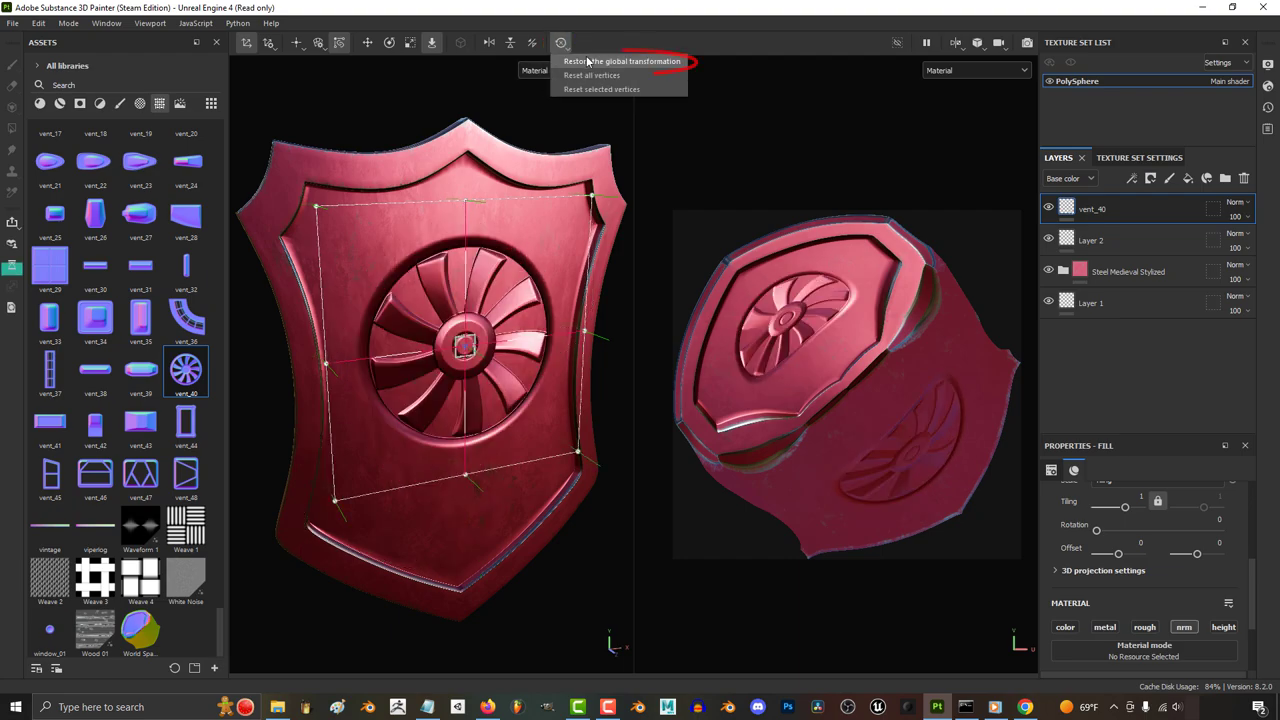
{"action": "left_click", "coordinate": [622, 61]}
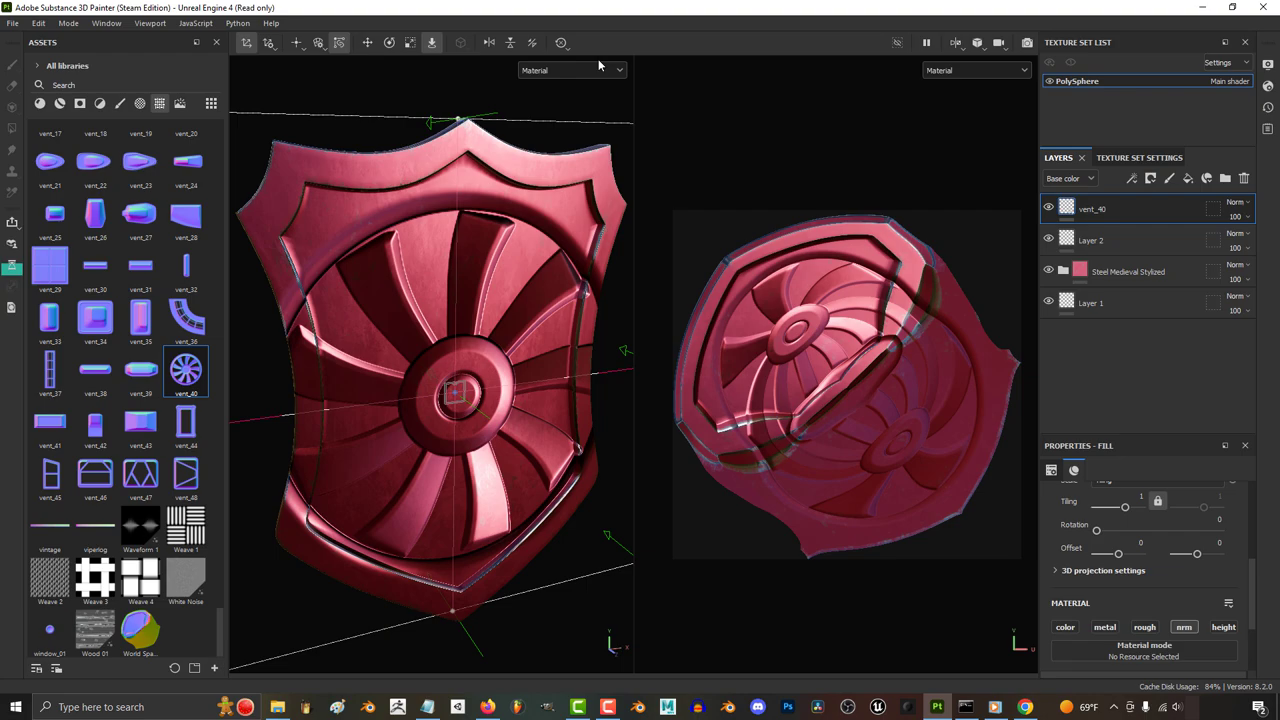
{"action": "left_click", "coordinate": [318, 42]}
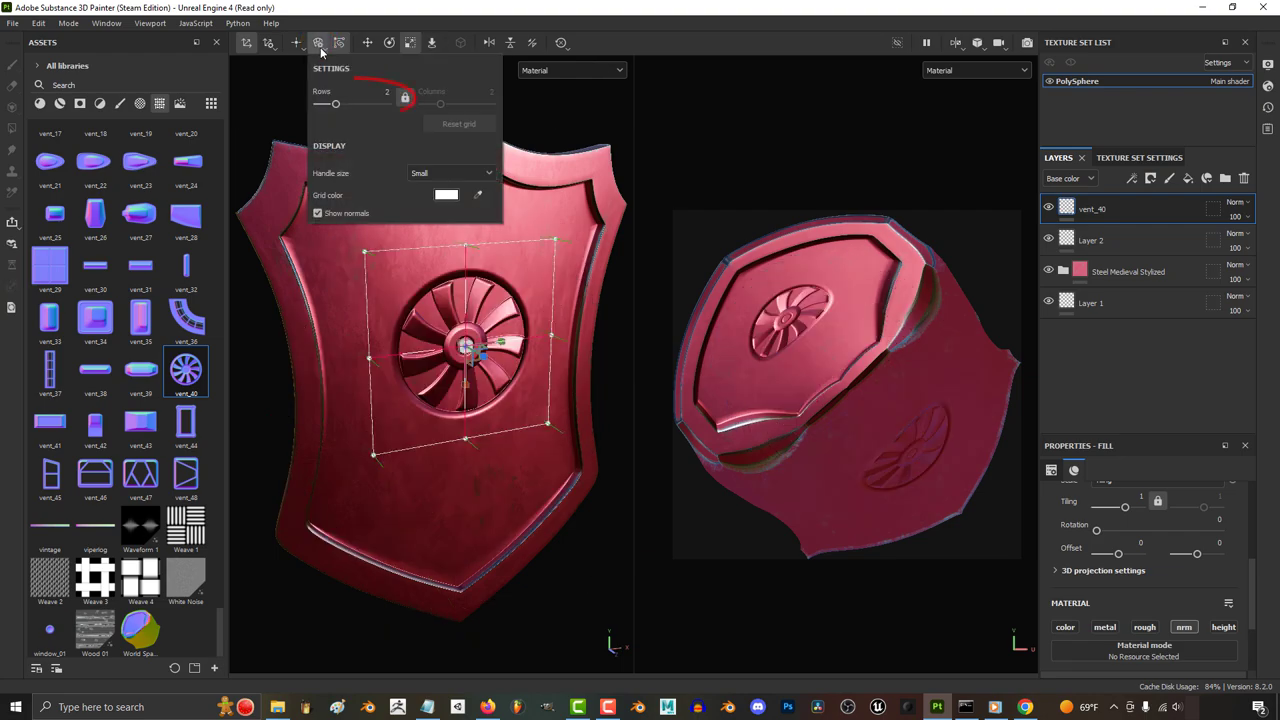
- Set the warp grid to 5 rows and 4 columns with Large handle size
{"action": "left_click_drag", "start_coordinate": [335, 104], "coordinate": [370, 104]}
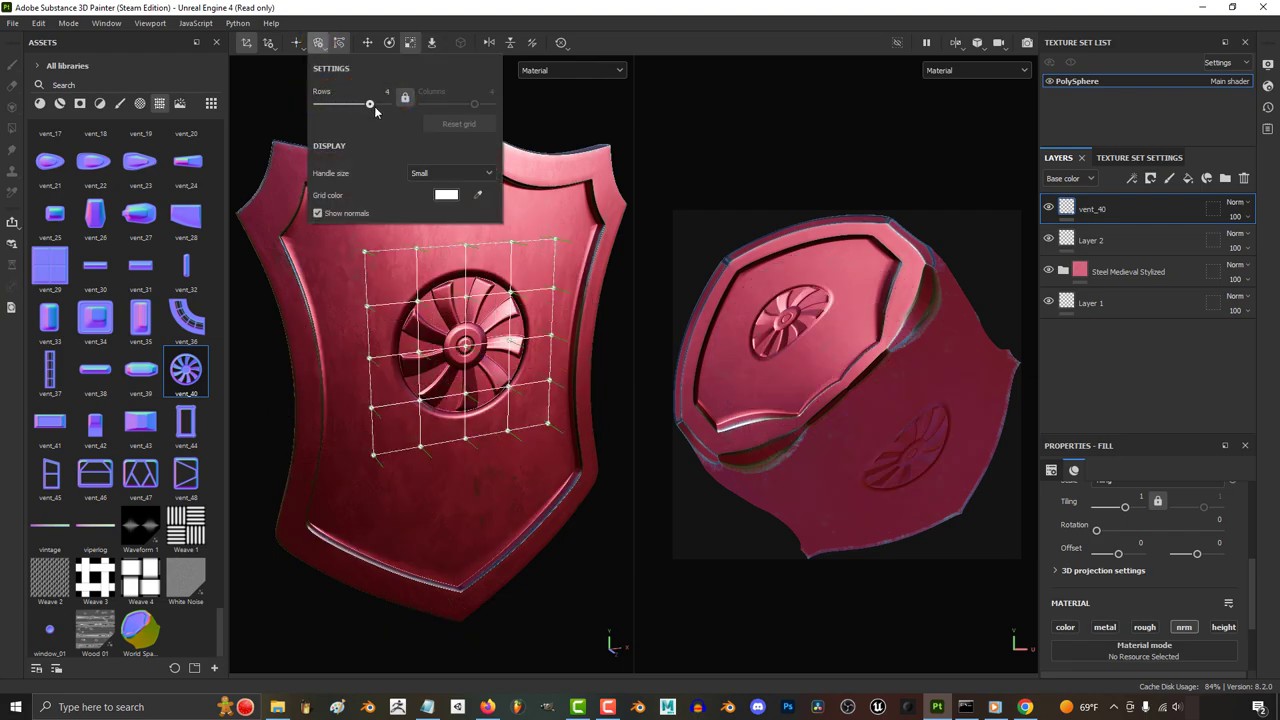
{"action": "left_click_drag", "start_coordinate": [369, 104], "coordinate": [335, 104]}
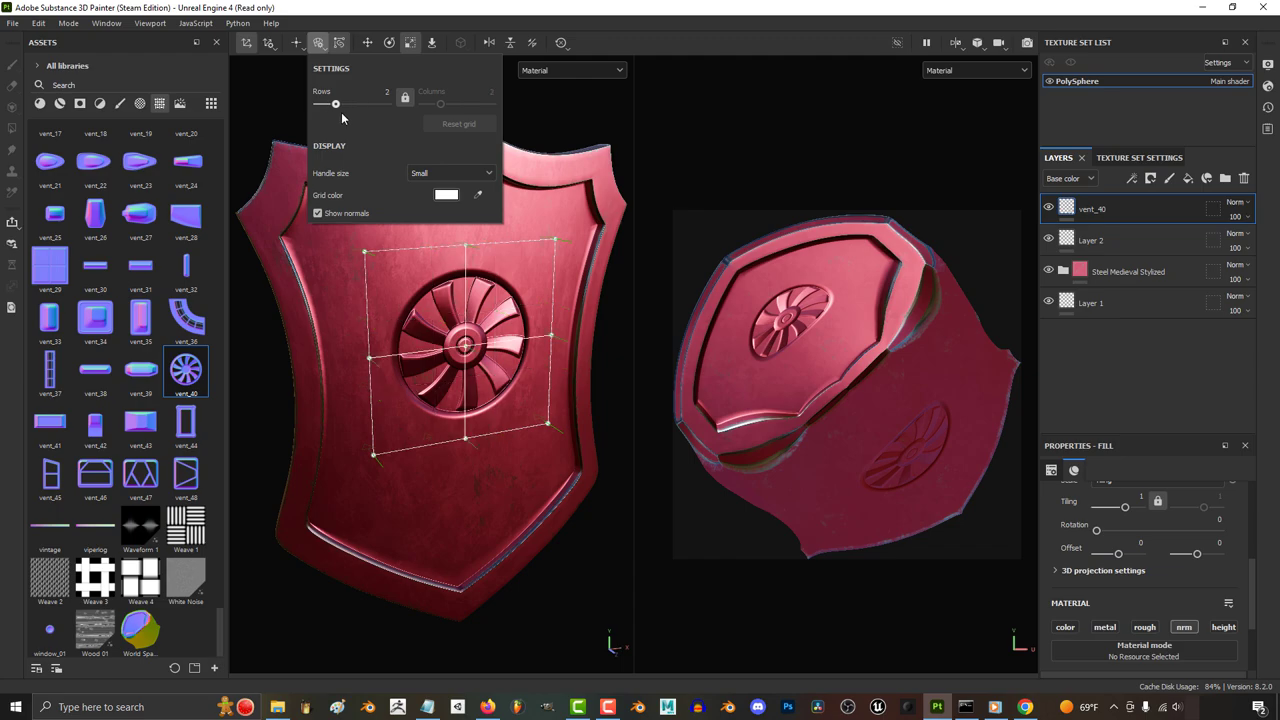
{"action": "left_click_drag", "start_coordinate": [440, 104], "coordinate": [474, 104]}
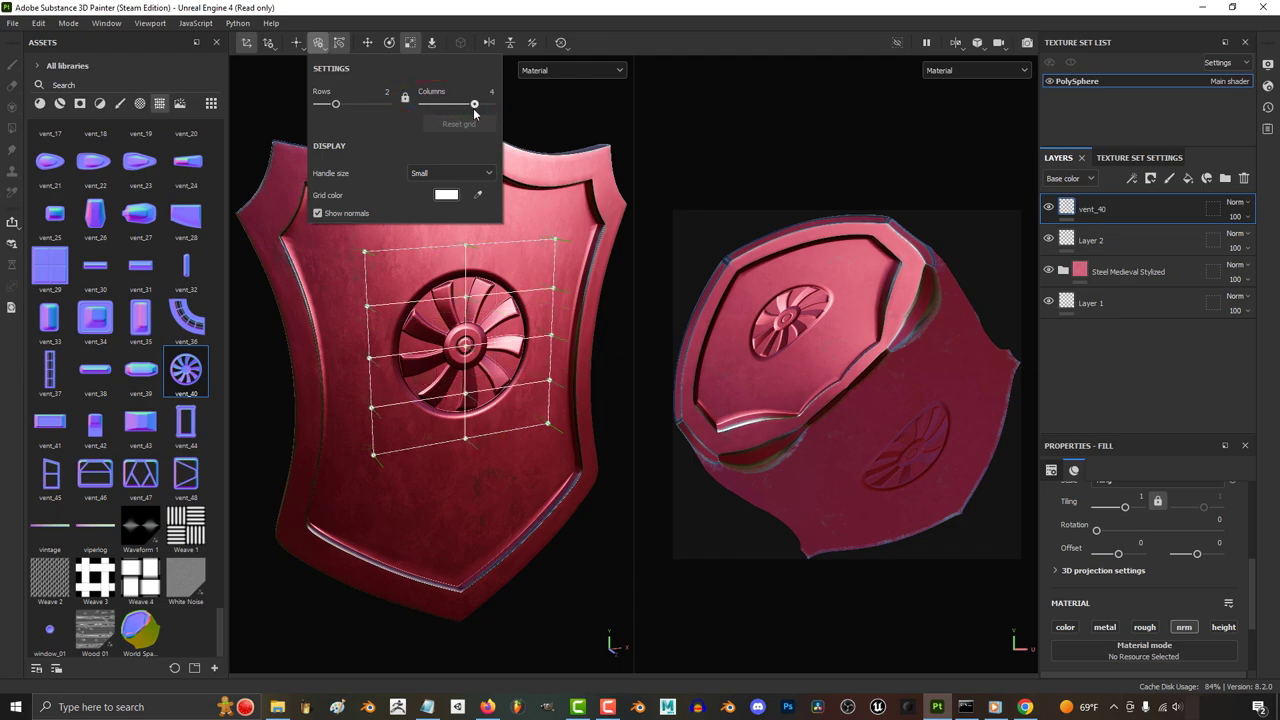
{"action": "left_click_drag", "start_coordinate": [335, 104], "coordinate": [386, 104]}
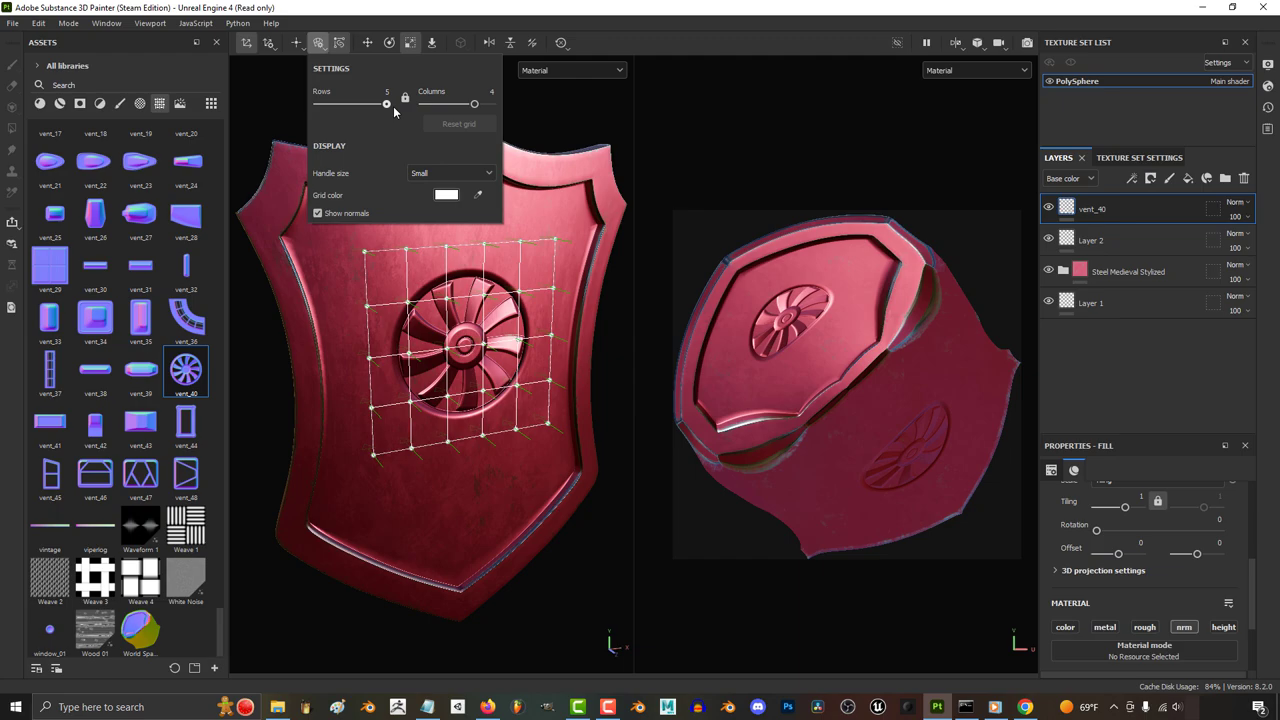
{"action": "left_click", "coordinate": [452, 173]}
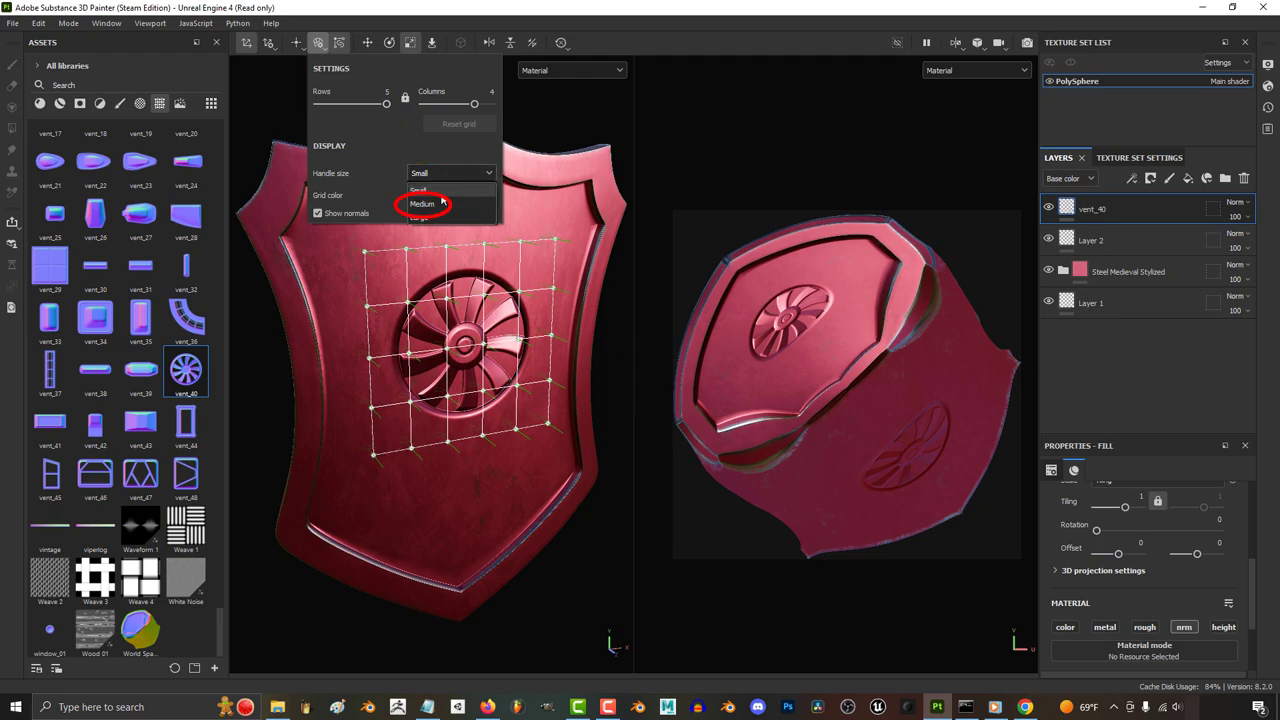
{"action": "left_click", "coordinate": [421, 204]}
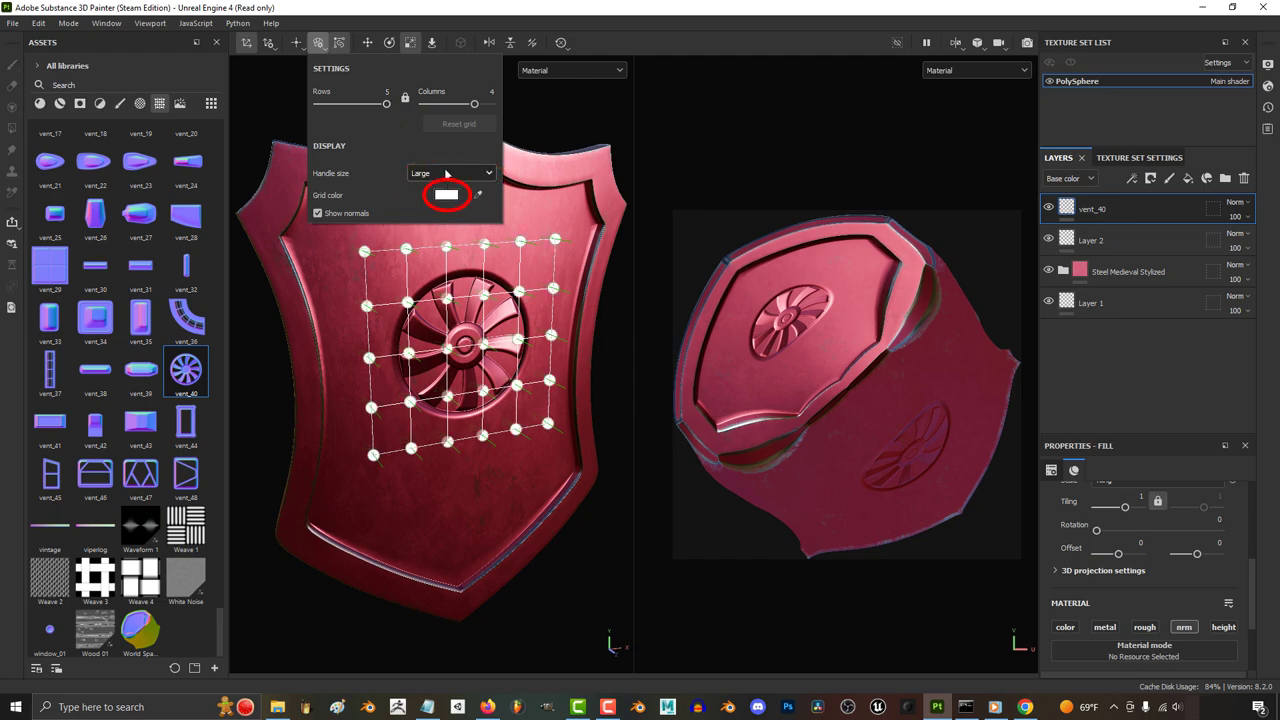
{"action": "left_click", "coordinate": [447, 194]}
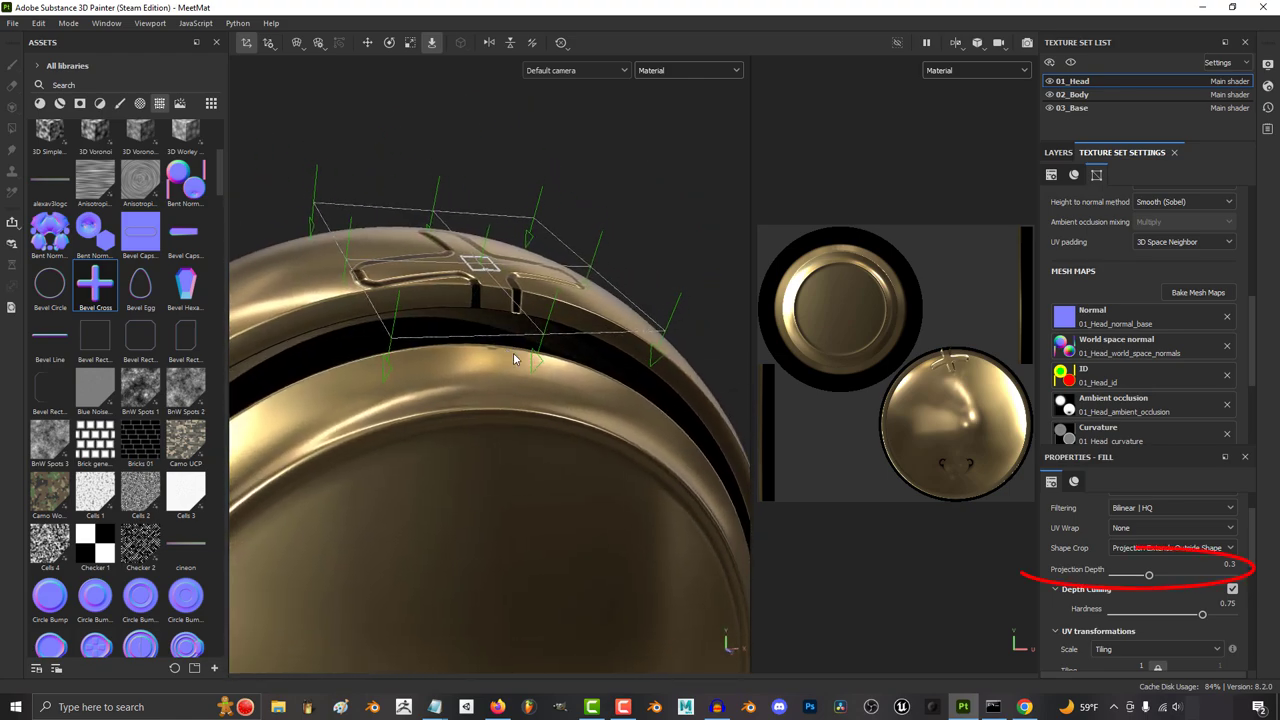
- Try Projection Depth values 0.38, 0.48 and 0.04, leaving it at 0.84
{"action": "left_click_drag", "start_coordinate": [1148, 575], "coordinate": [1160, 575]}
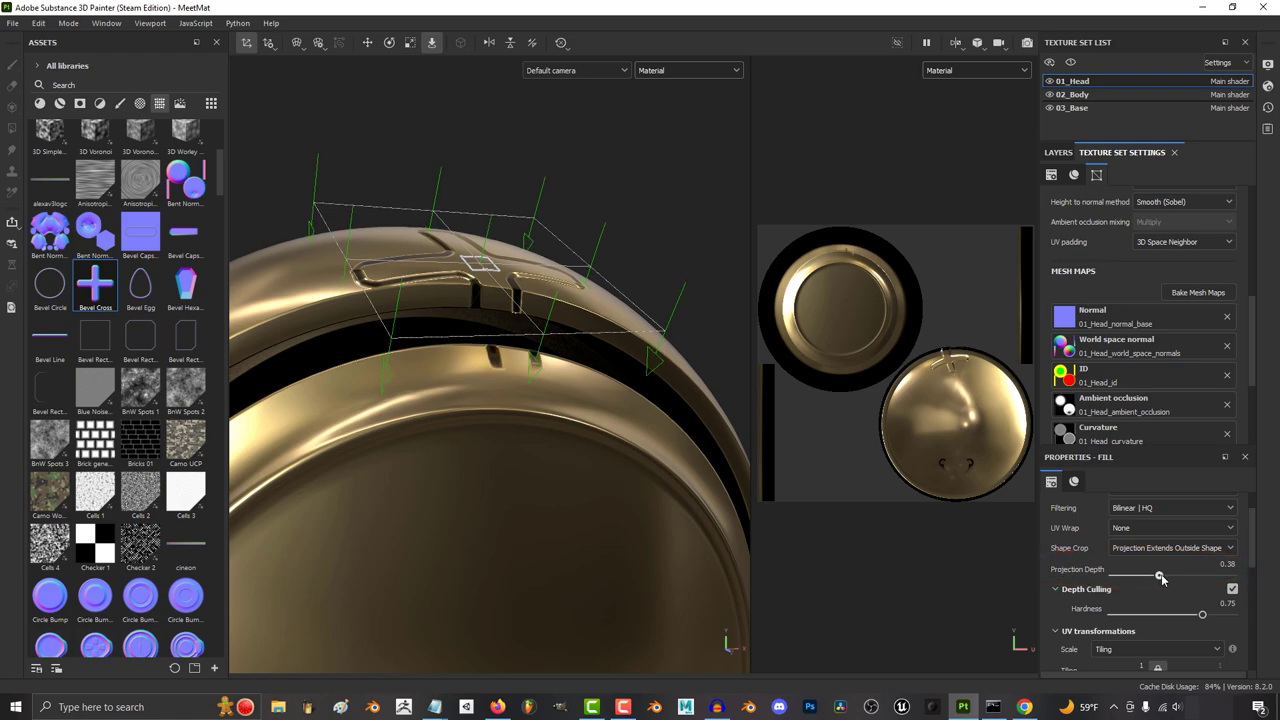
{"action": "left_click_drag", "start_coordinate": [1160, 575], "coordinate": [1170, 575]}
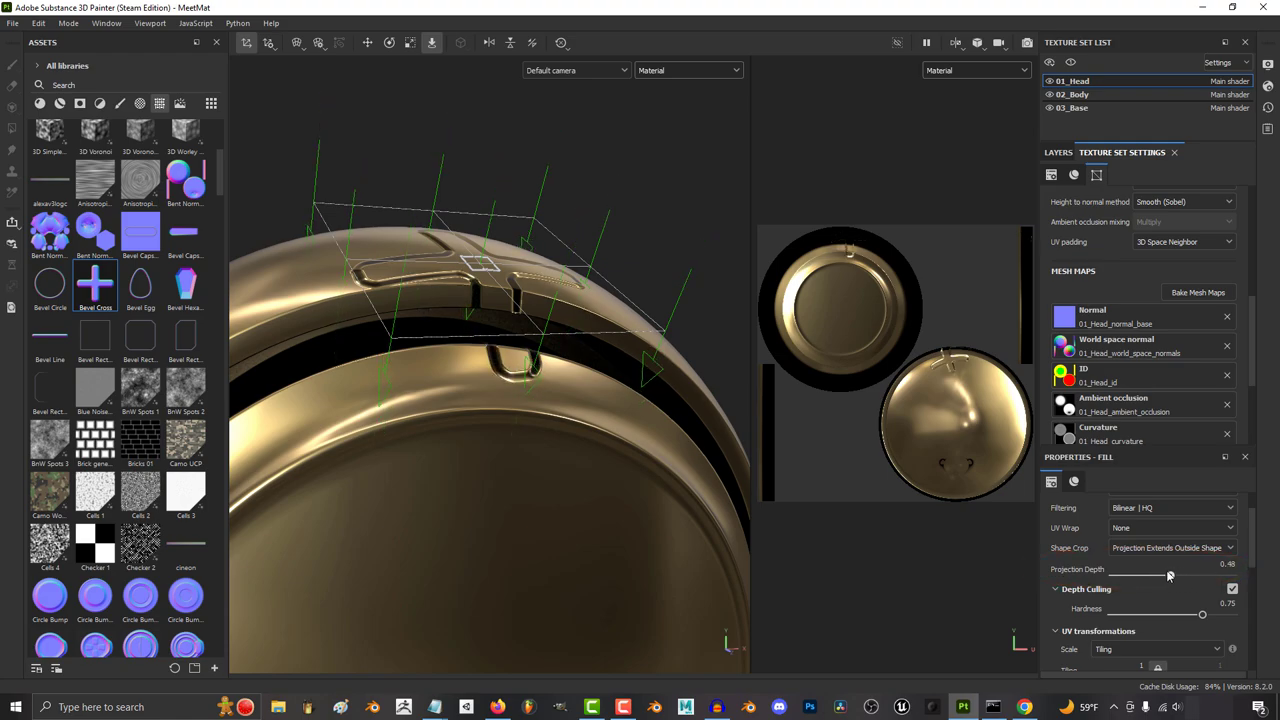
{"action": "left_click_drag", "start_coordinate": [1168, 575], "coordinate": [1118, 575]}
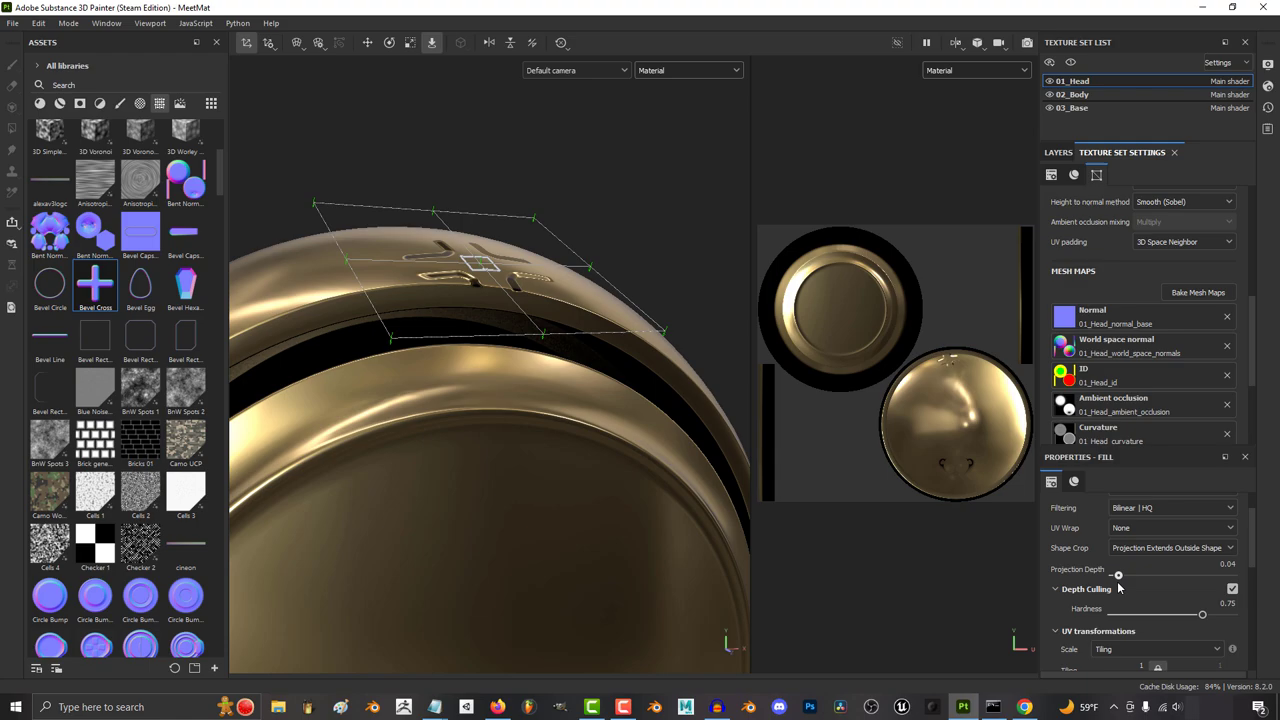
{"action": "left_click_drag", "start_coordinate": [1118, 575], "coordinate": [1213, 575]}
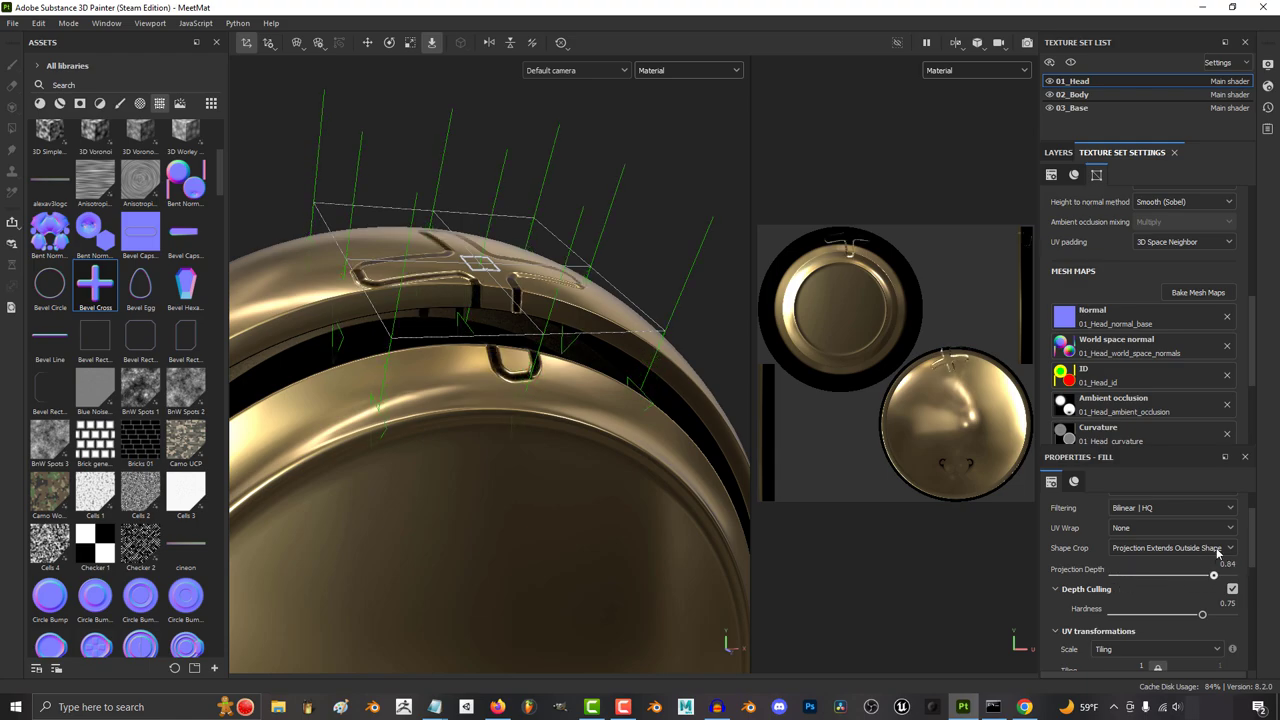